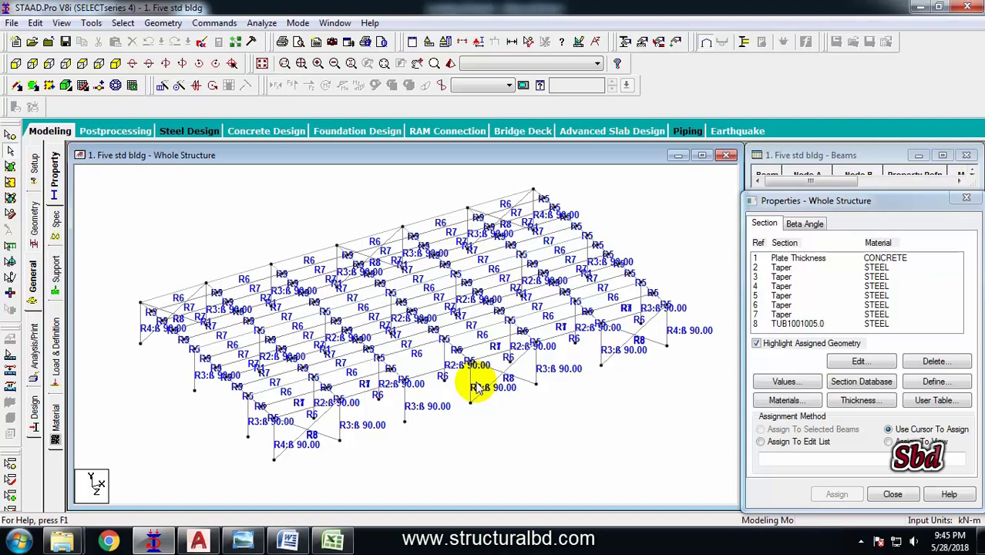
pyautogui.moveTo(475, 382)
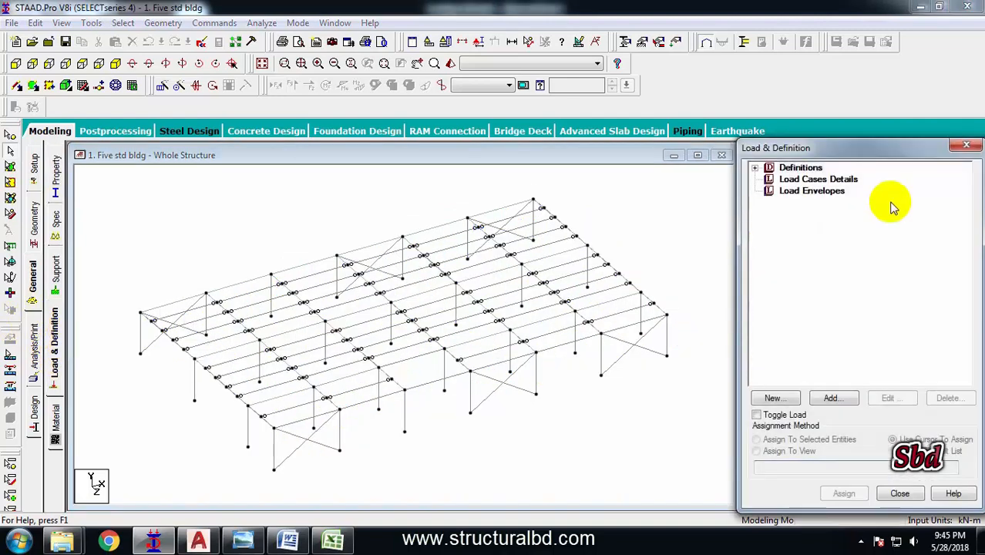
# Select the Load Cases Details entry in the load definition tree.
pyautogui.click(816, 179)
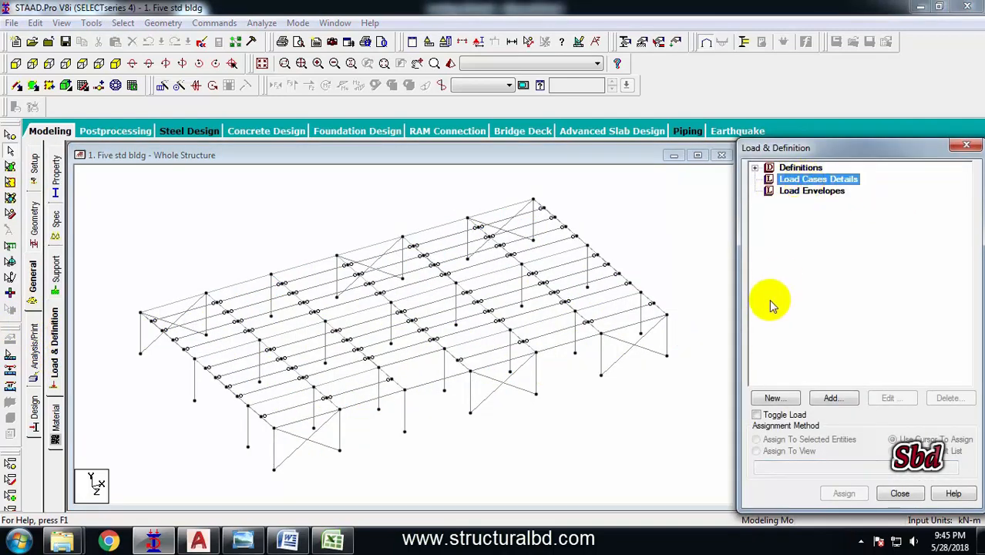
# Create primary load cases 1 EQX+ and 2 EQX-.
pyautogui.click(832, 397)
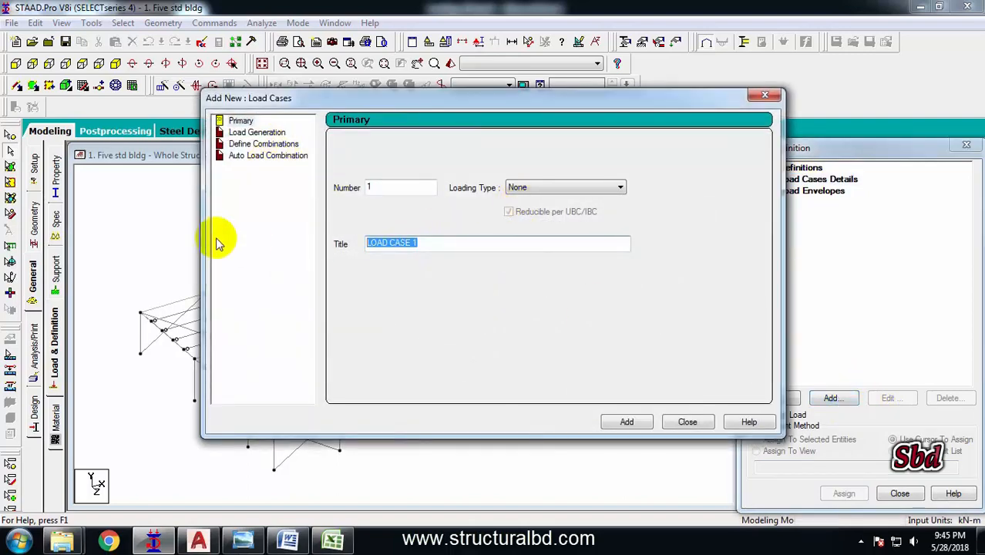
pyautogui.moveTo(459, 284)
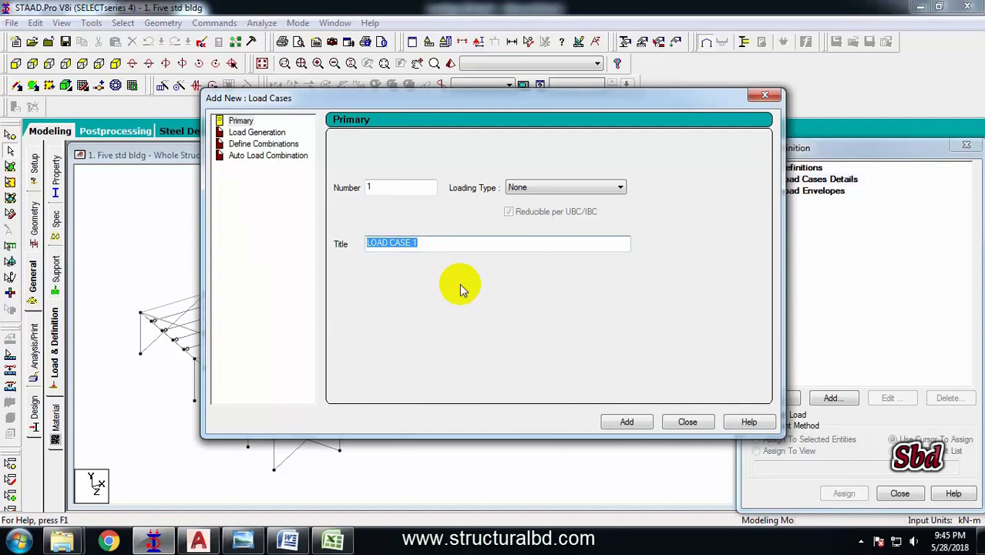
pyautogui.write('EX')
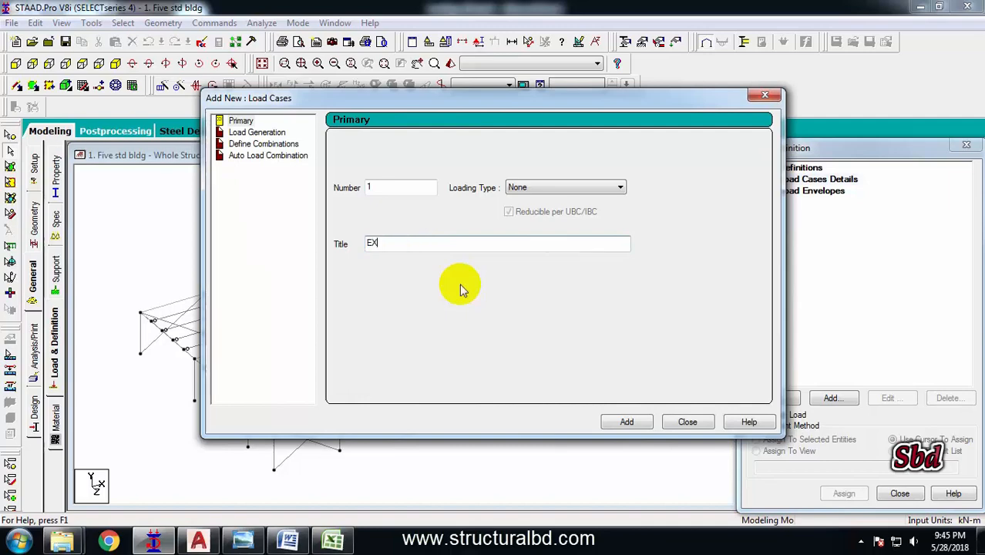
pyautogui.write('EQ')
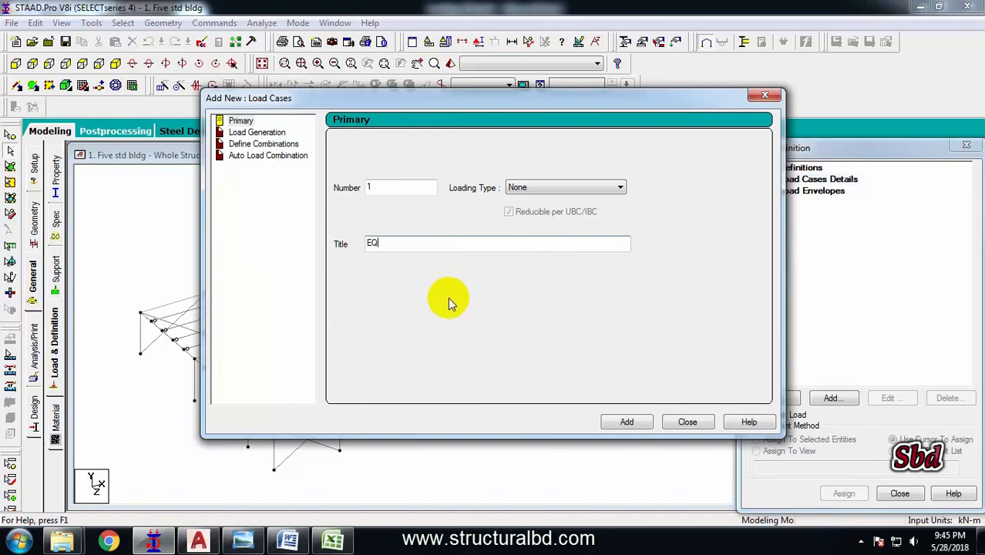
pyautogui.moveTo(328, 278)
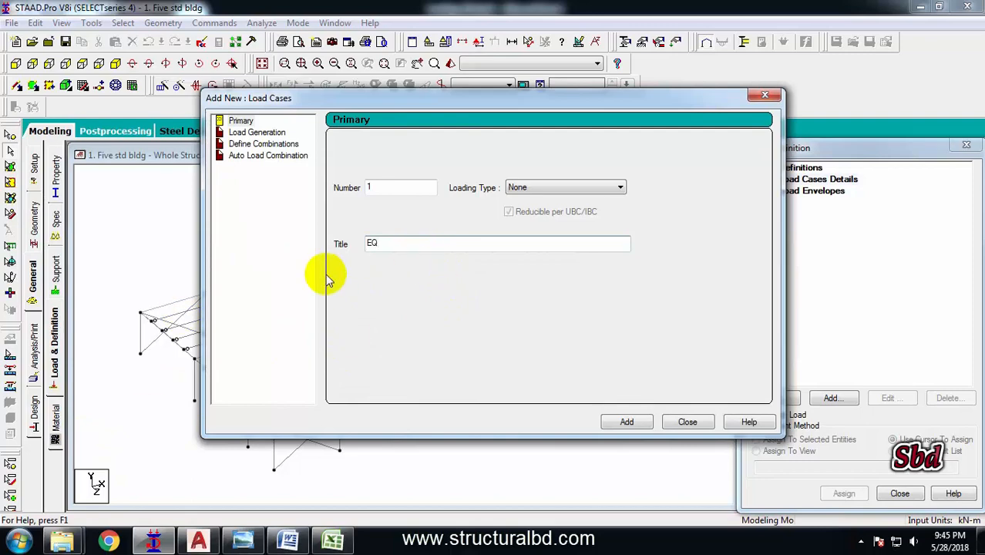
pyautogui.moveTo(322, 302)
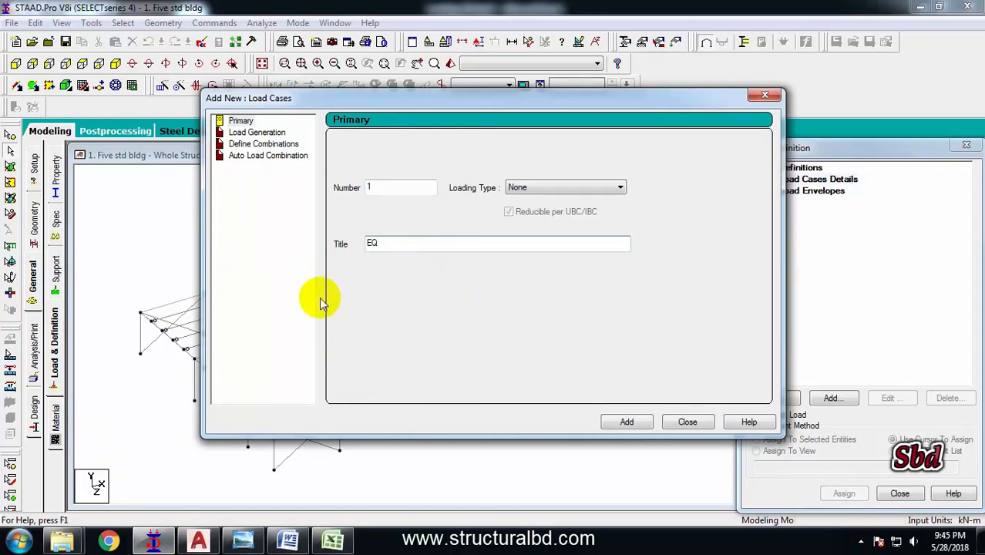
pyautogui.moveTo(563, 187)
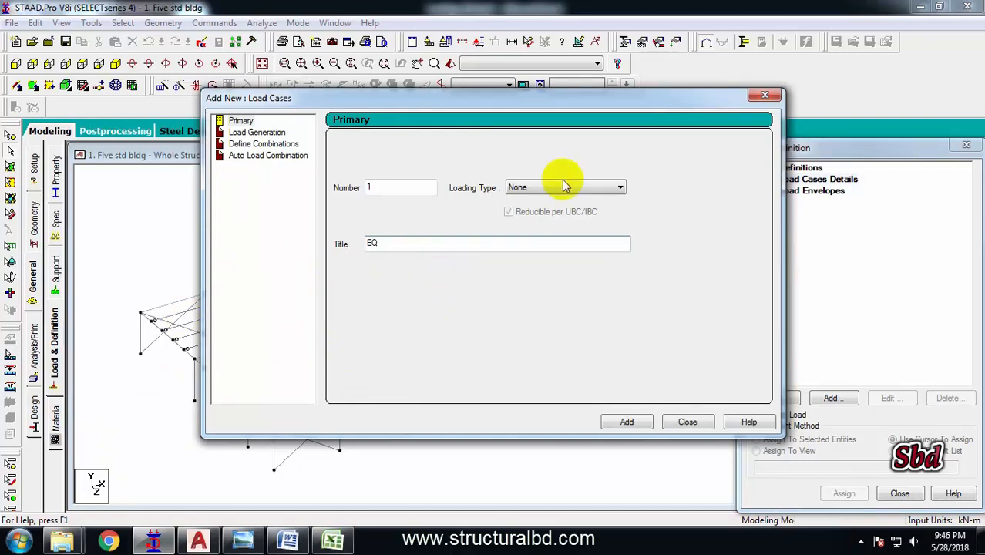
pyautogui.moveTo(394, 314)
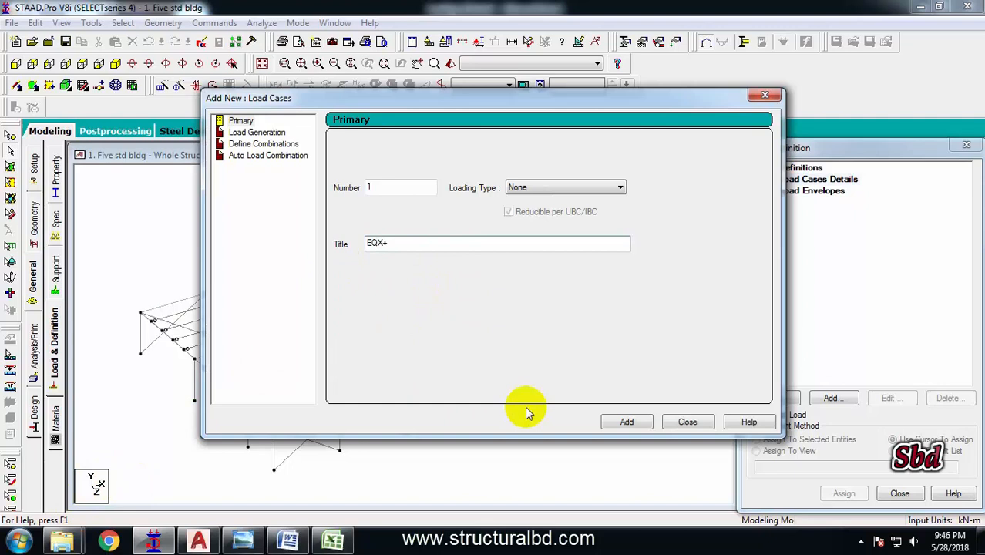
pyautogui.click(625, 422)
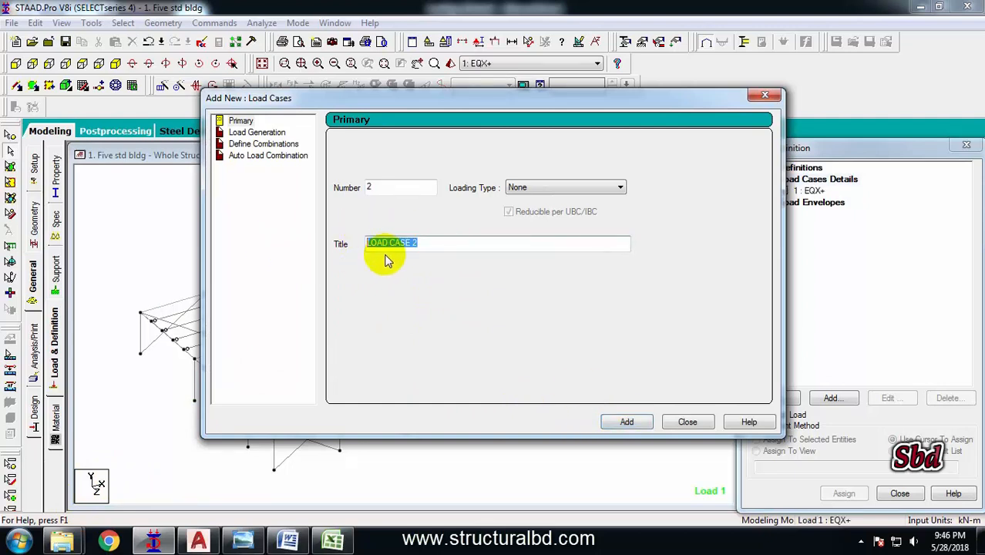
pyautogui.write('EQX')
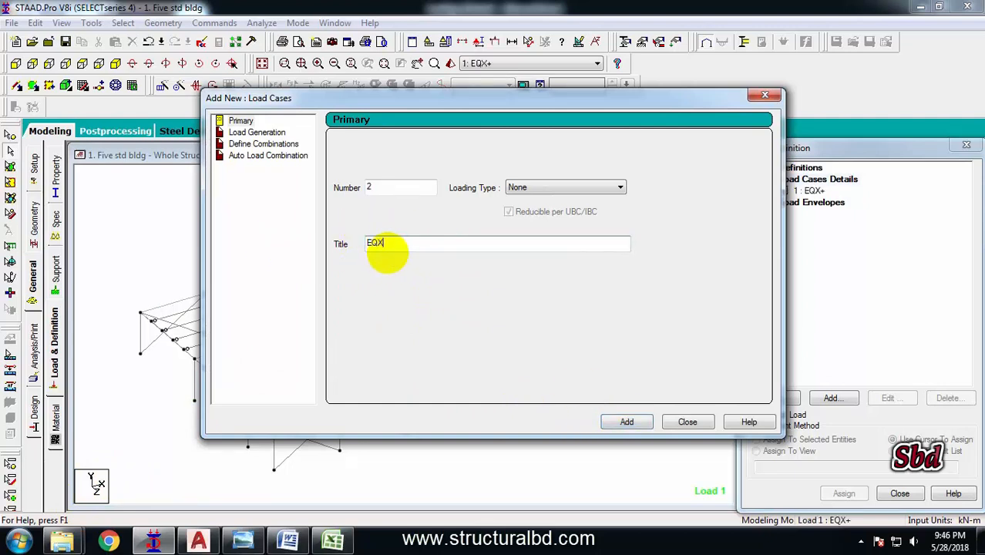
pyautogui.click(626, 422)
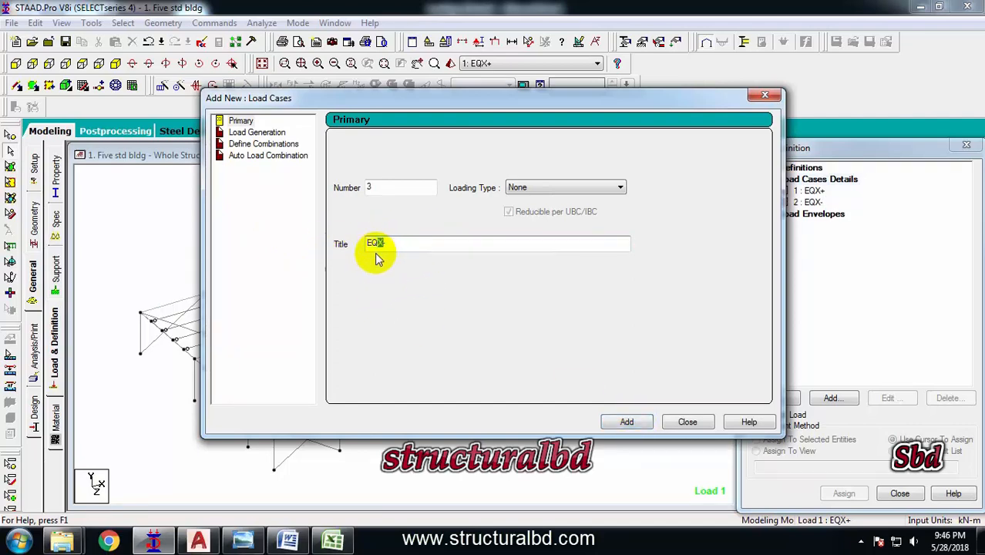
# Create primary load cases 3 EQZ+ and 4 EQZ-.
pyautogui.write('EQZ')
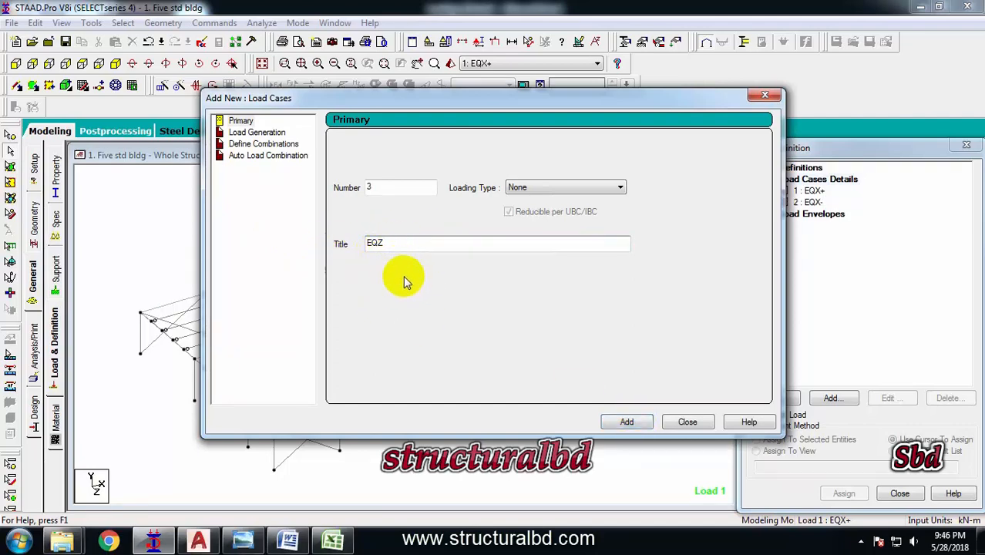
pyautogui.write('+')
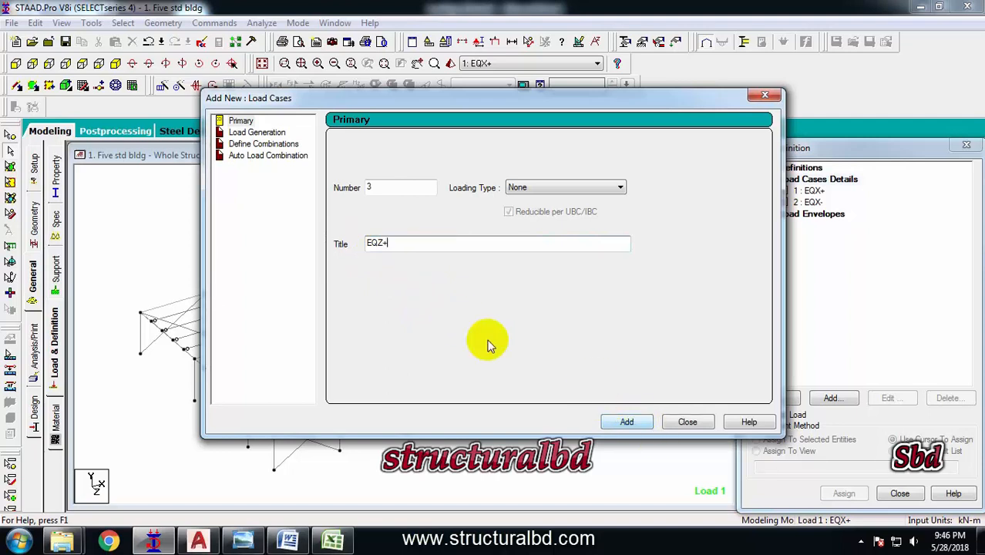
pyautogui.click(626, 422)
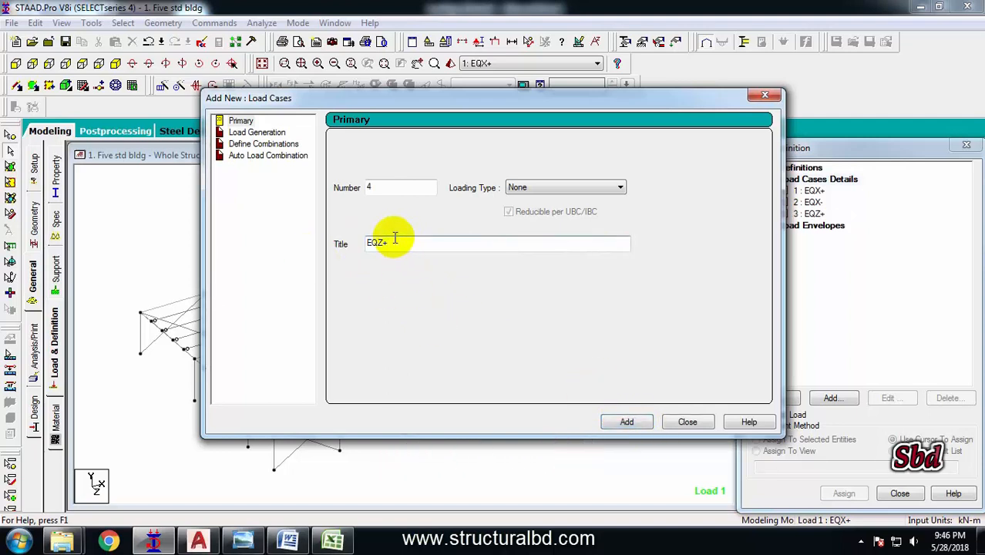
pyautogui.press('Backspace')
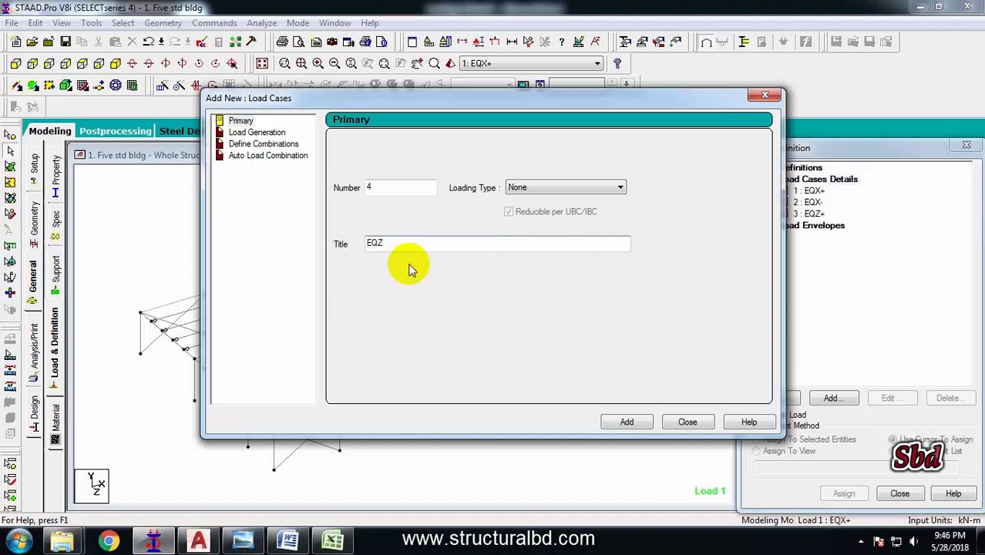
pyautogui.click(625, 422)
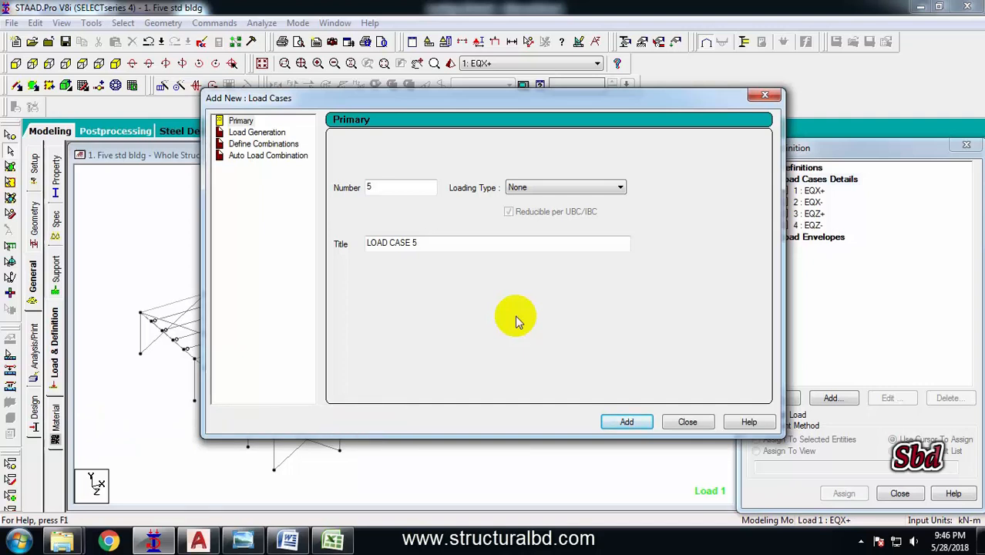
# Create load cases 5 DL and 6 LL after the four earthquake cases.
pyautogui.click(496, 243)
pyautogui.write('DL')
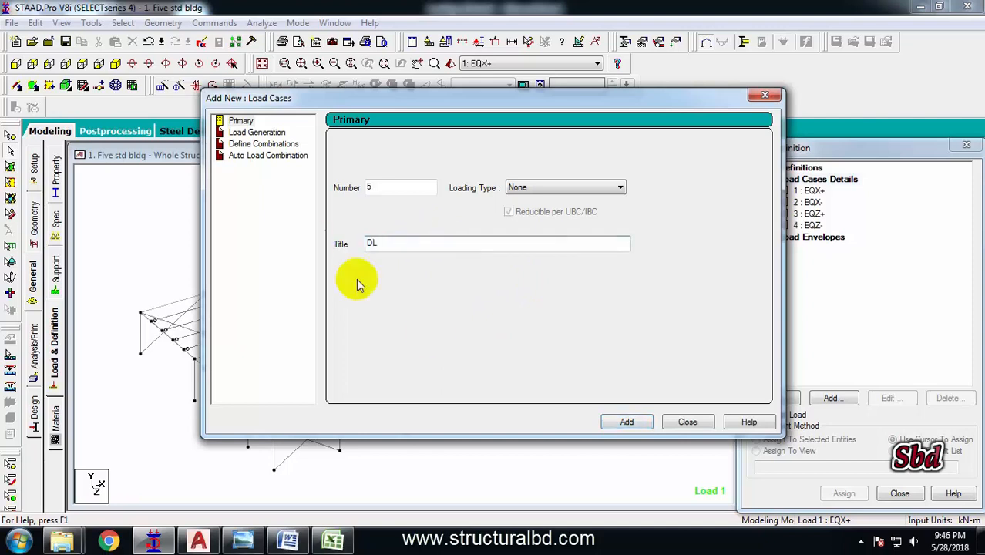
pyautogui.click(625, 422)
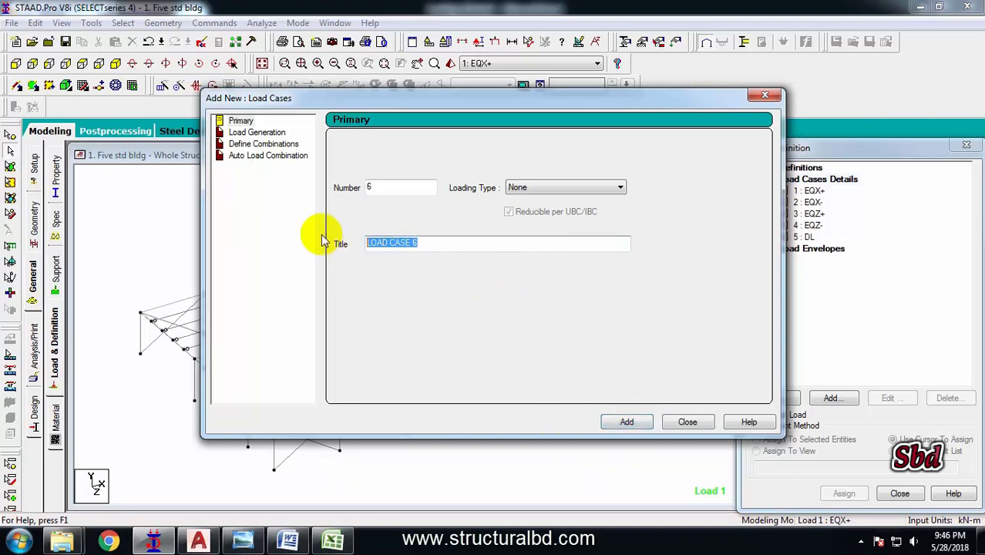
pyautogui.write('LL')
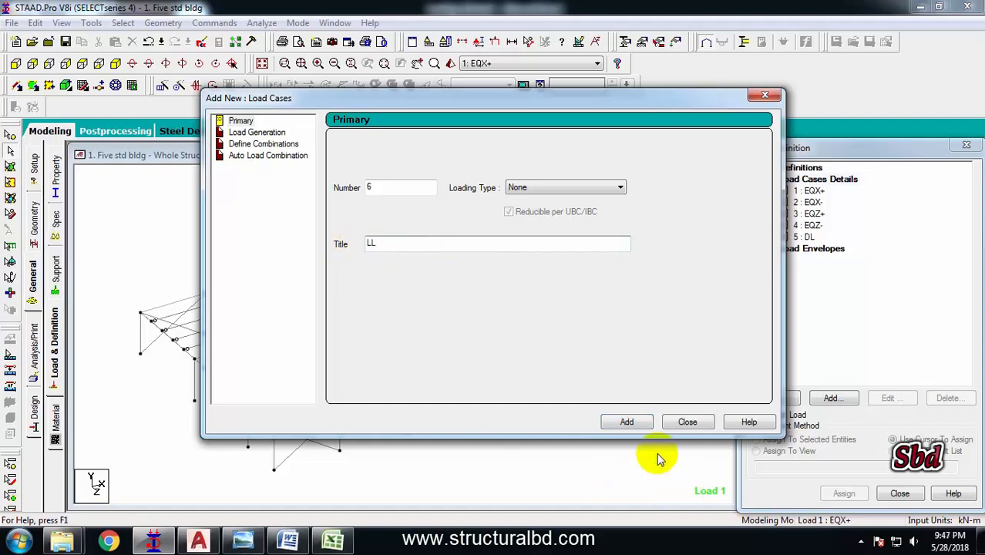
pyautogui.click(626, 422)
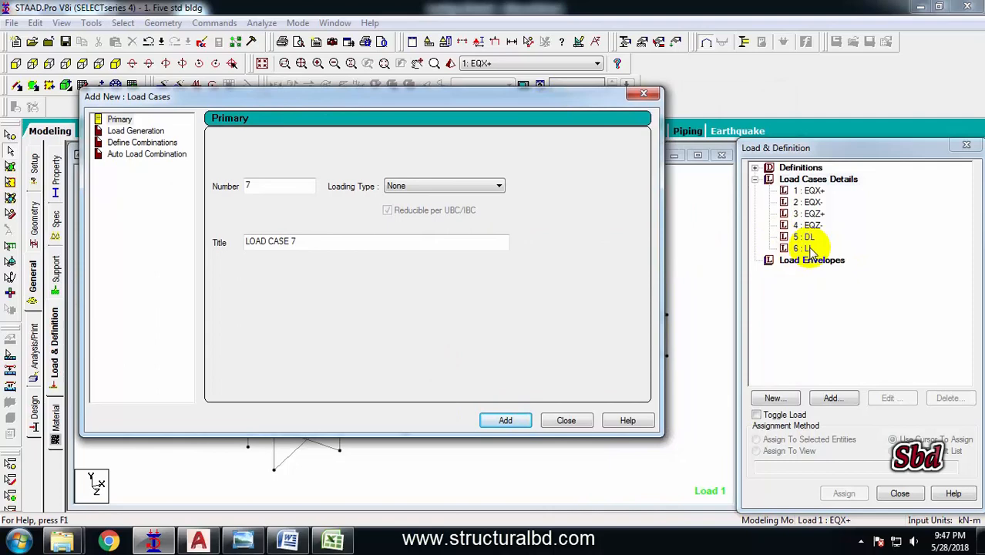
pyautogui.moveTo(468, 285)
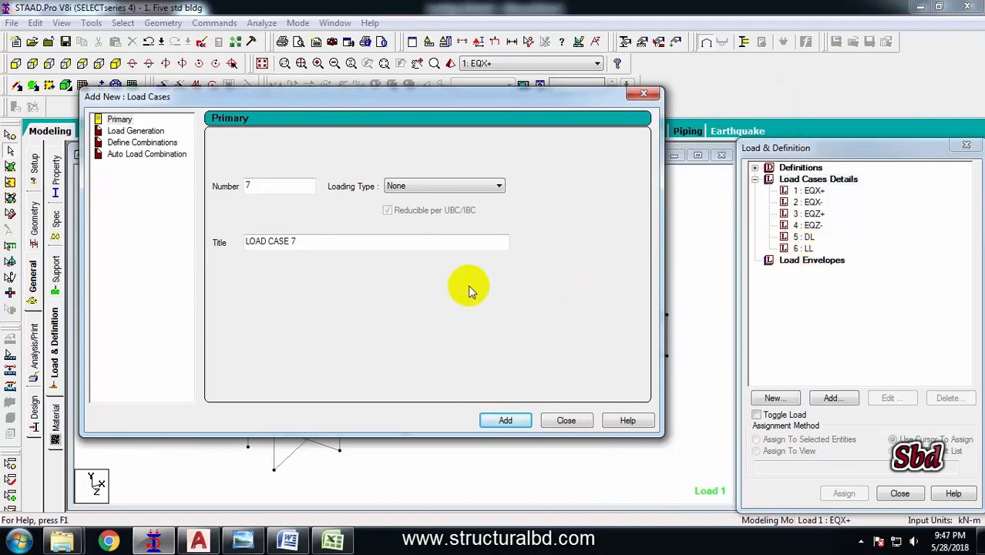
pyautogui.moveTo(844, 254)
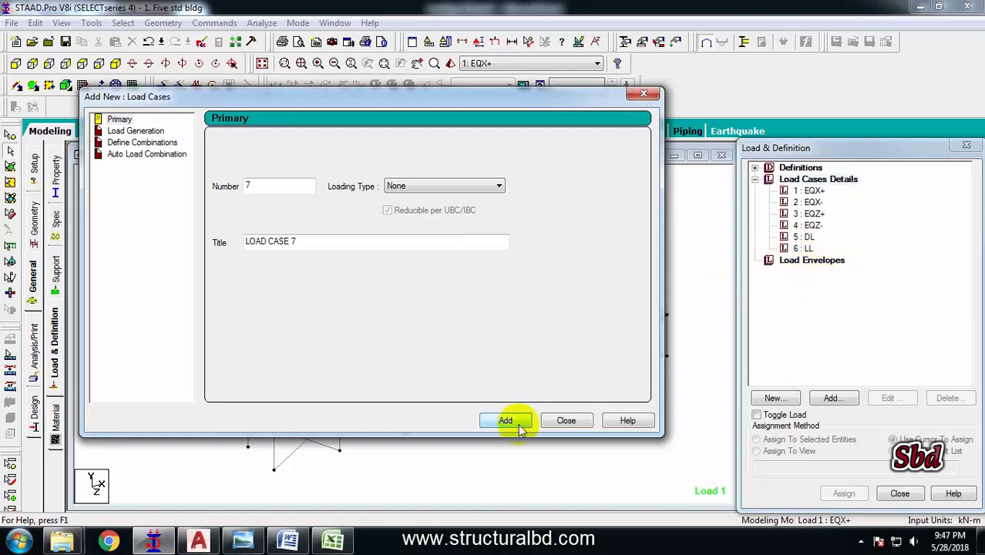
# Make load case 5 DL current and start adding a load item to it.
pyautogui.click(566, 419)
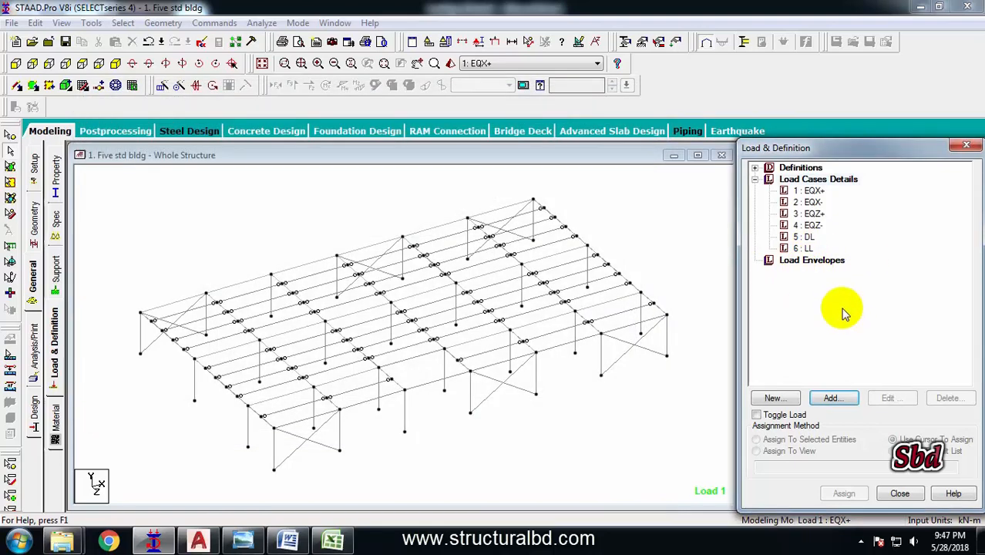
pyautogui.click(810, 202)
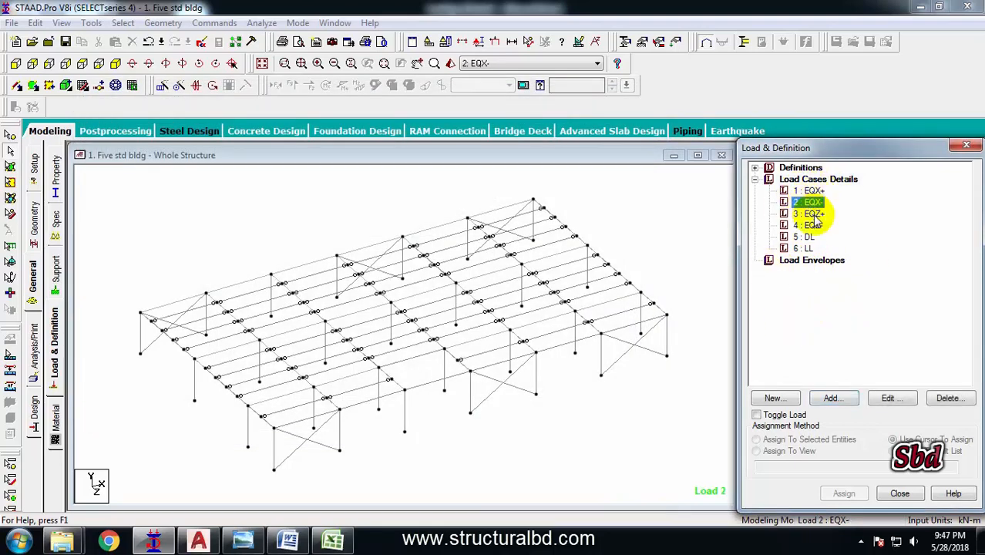
pyautogui.click(808, 225)
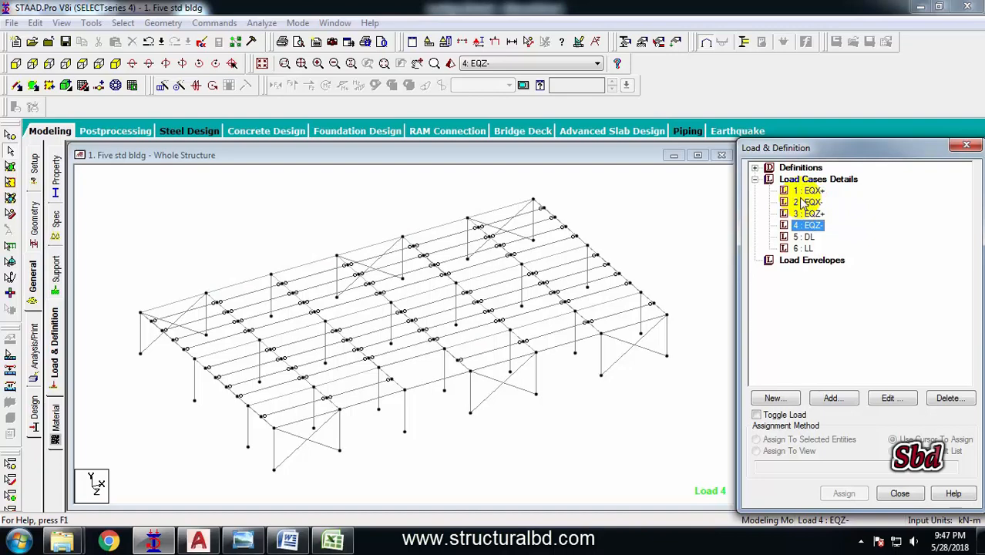
pyautogui.click(808, 191)
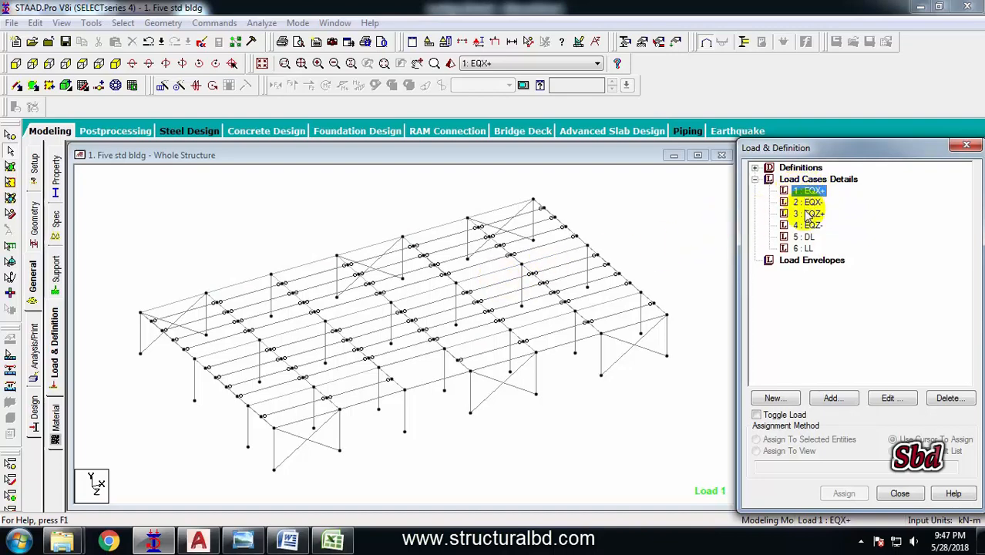
pyautogui.click(804, 237)
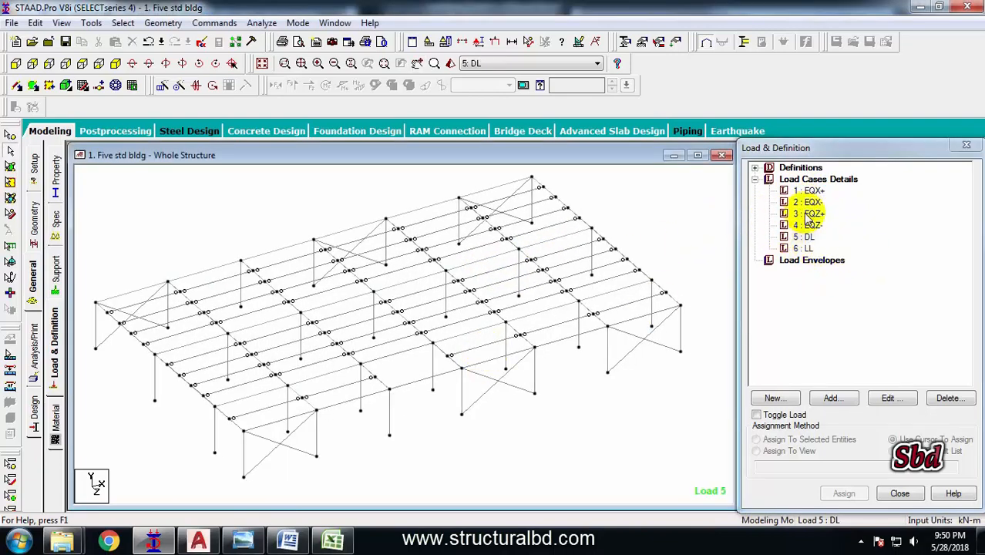
pyautogui.click(805, 237)
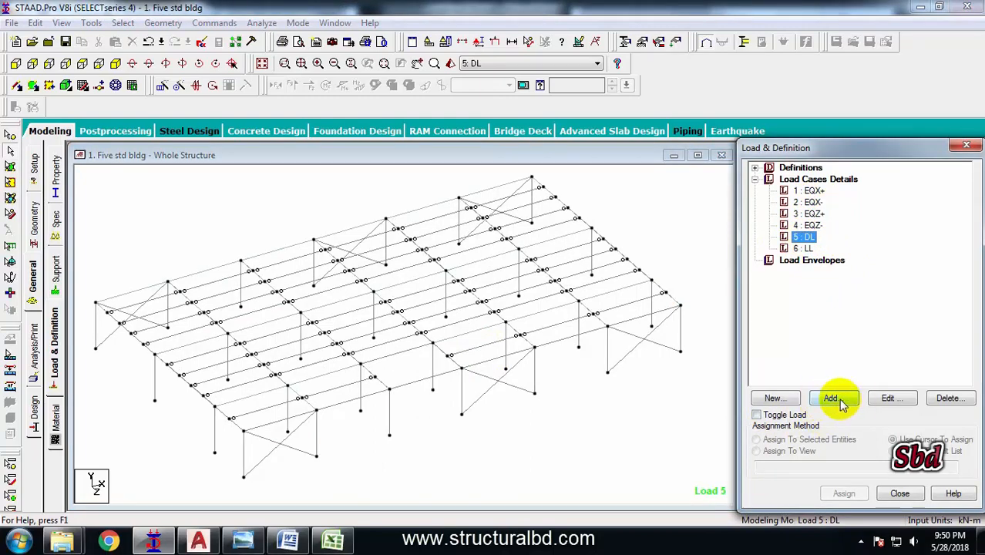
pyautogui.click(830, 397)
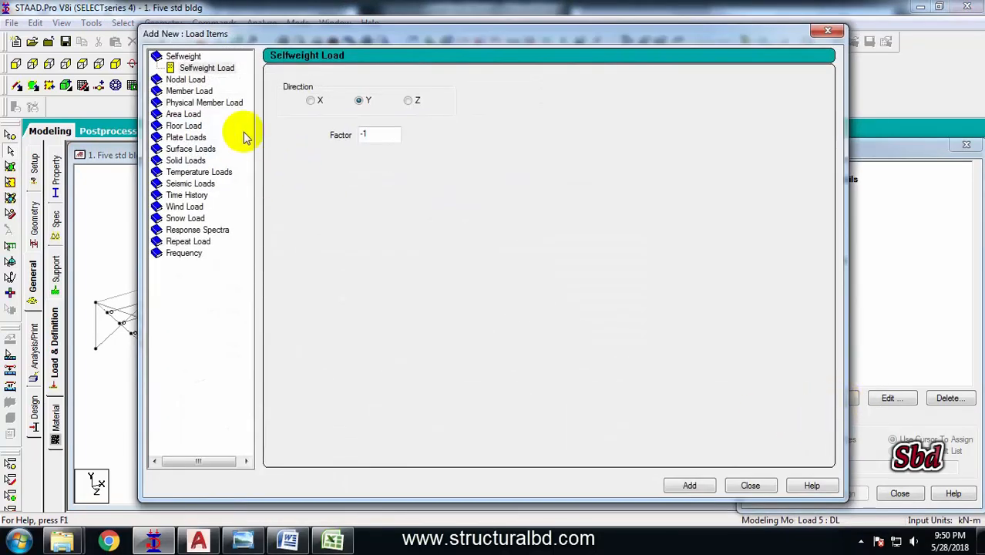
pyautogui.click(333, 539)
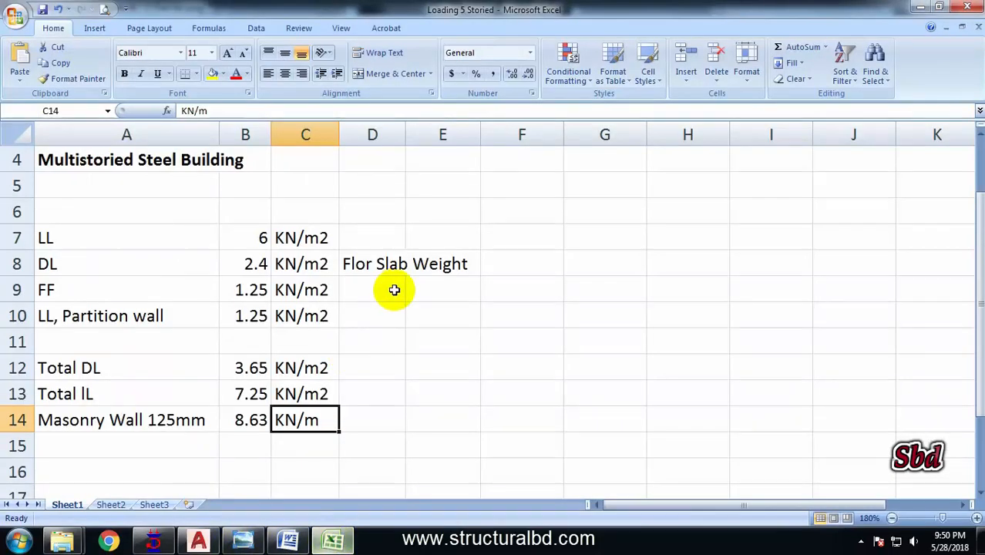
pyautogui.moveTo(92, 247)
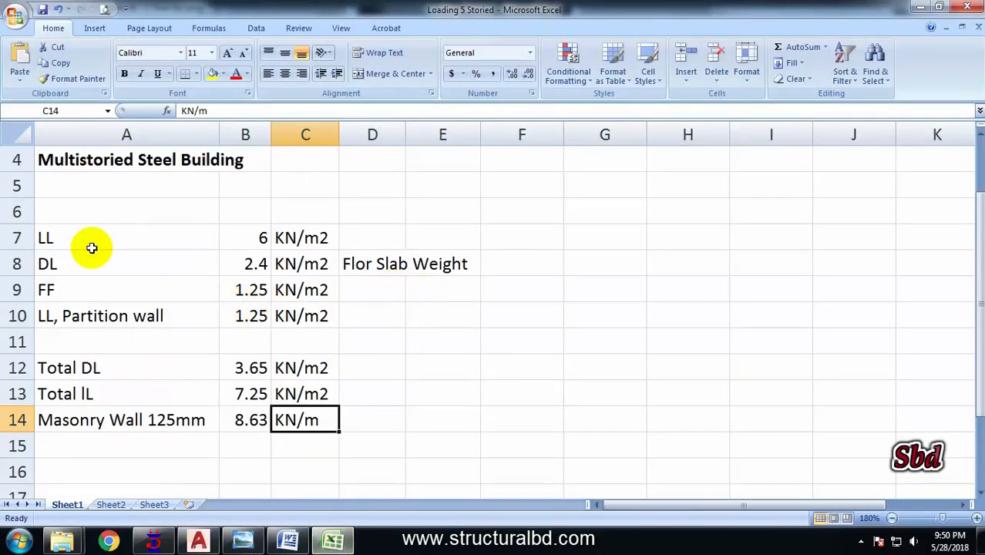
pyautogui.click(305, 237)
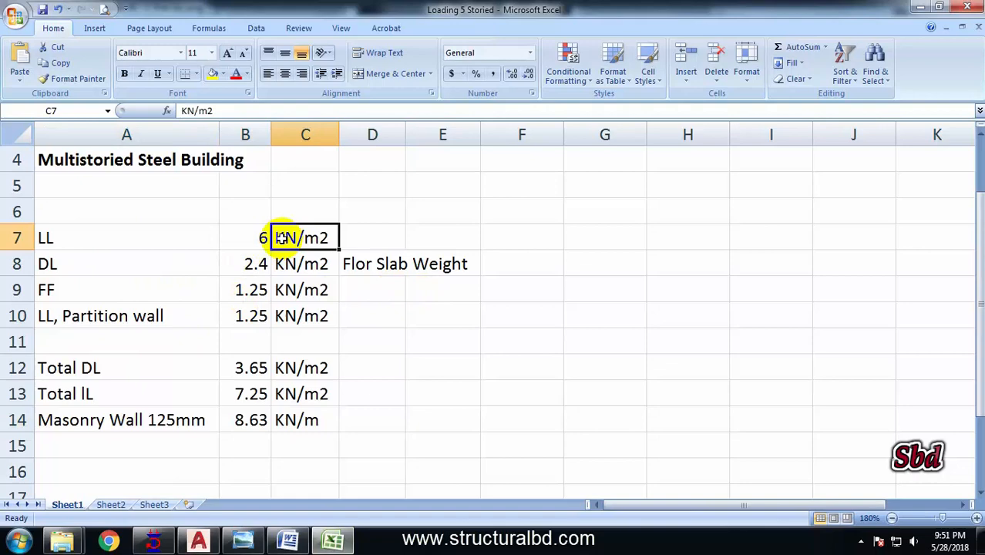
pyautogui.moveTo(459, 222)
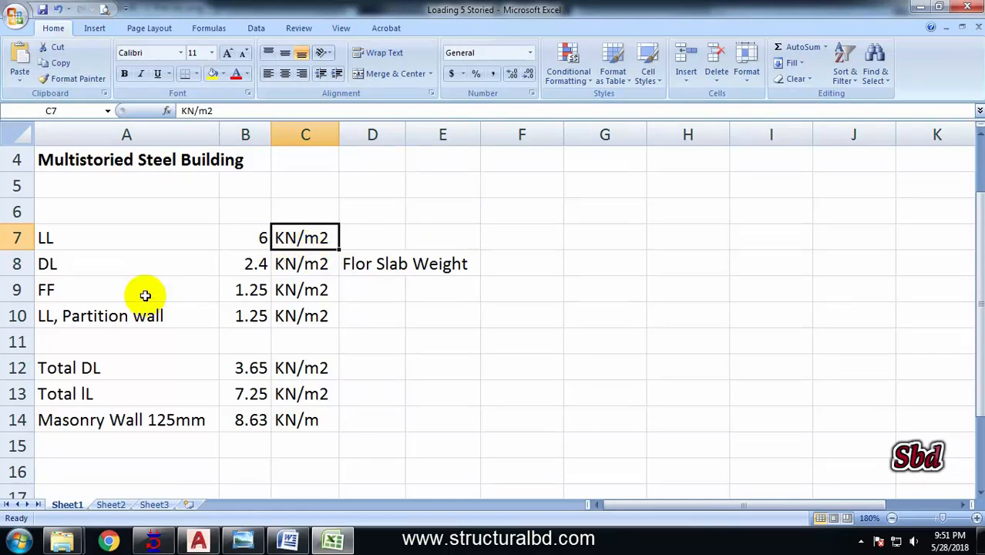
pyautogui.click(127, 264)
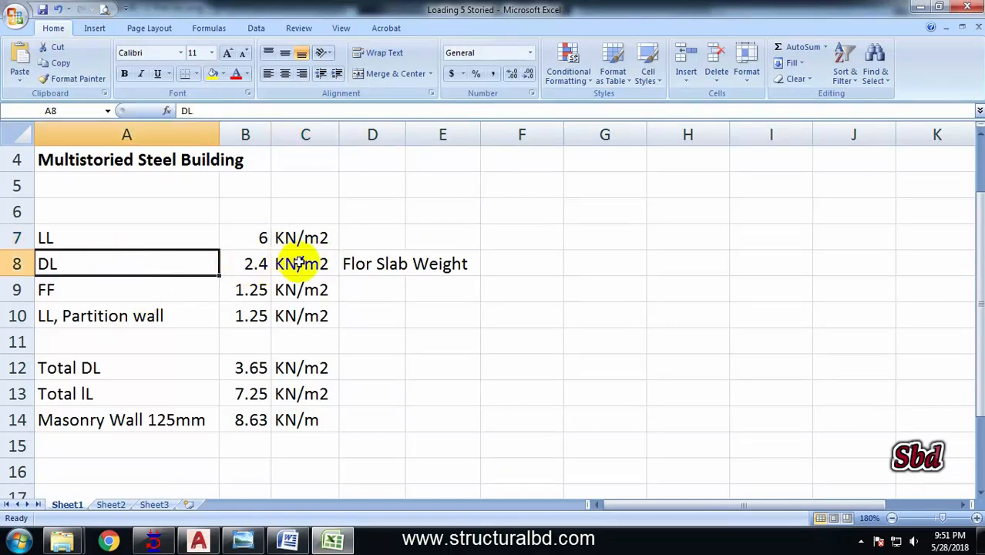
pyautogui.click(372, 264)
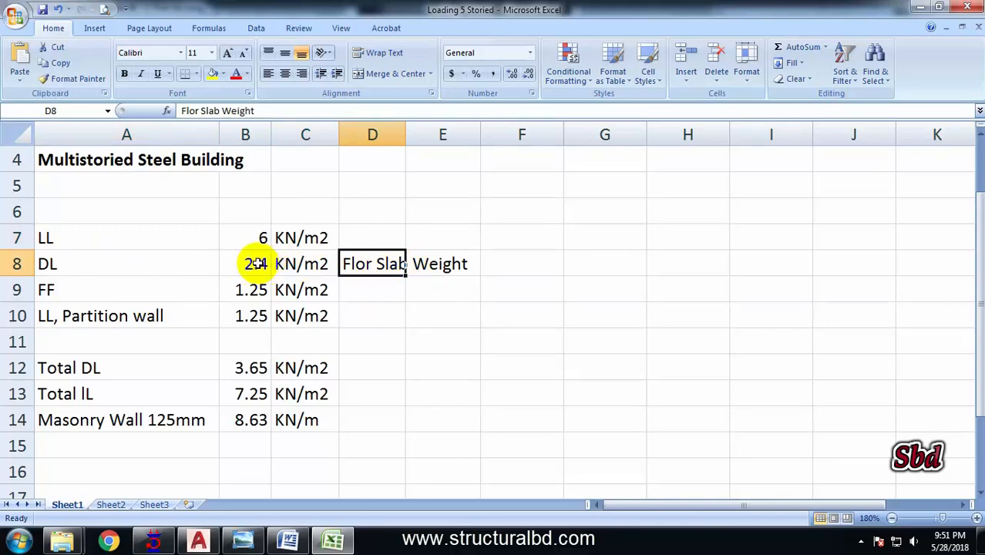
pyautogui.click(245, 264)
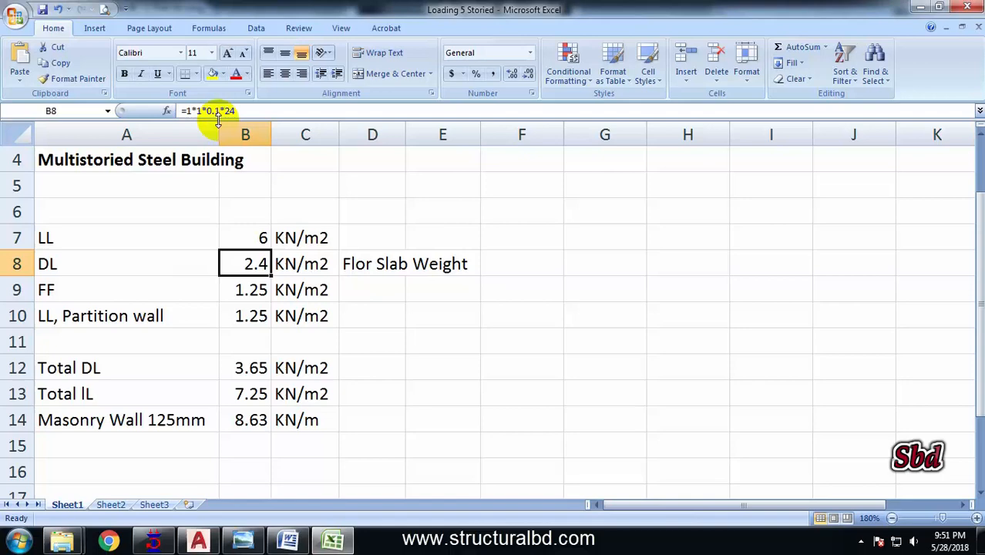
pyautogui.moveTo(239, 111)
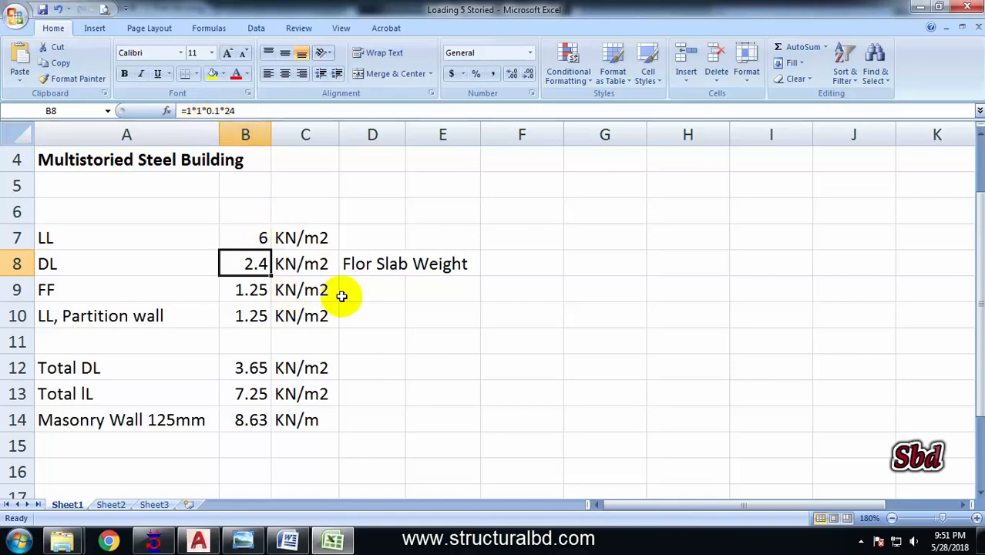
pyautogui.click(373, 289)
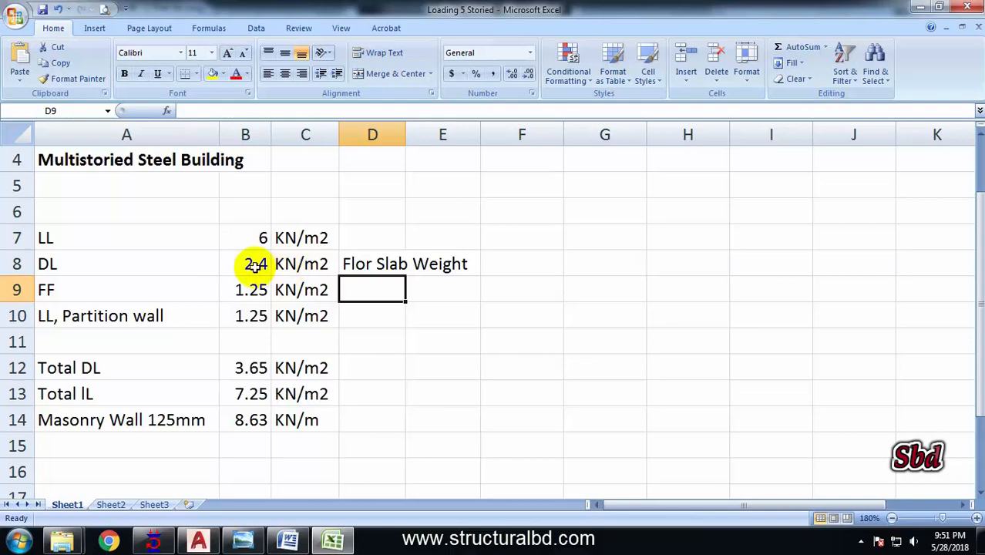
pyautogui.click(120, 291)
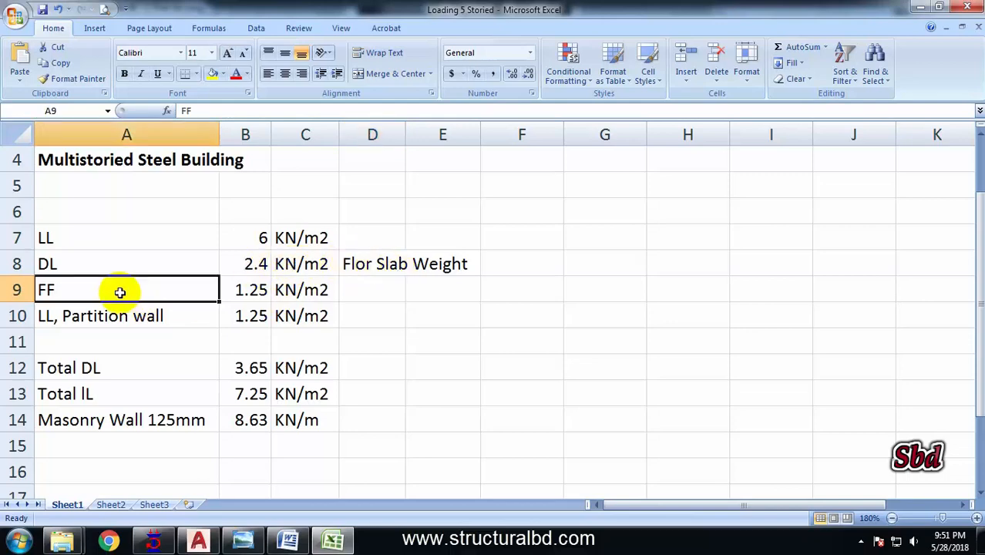
pyautogui.click(245, 290)
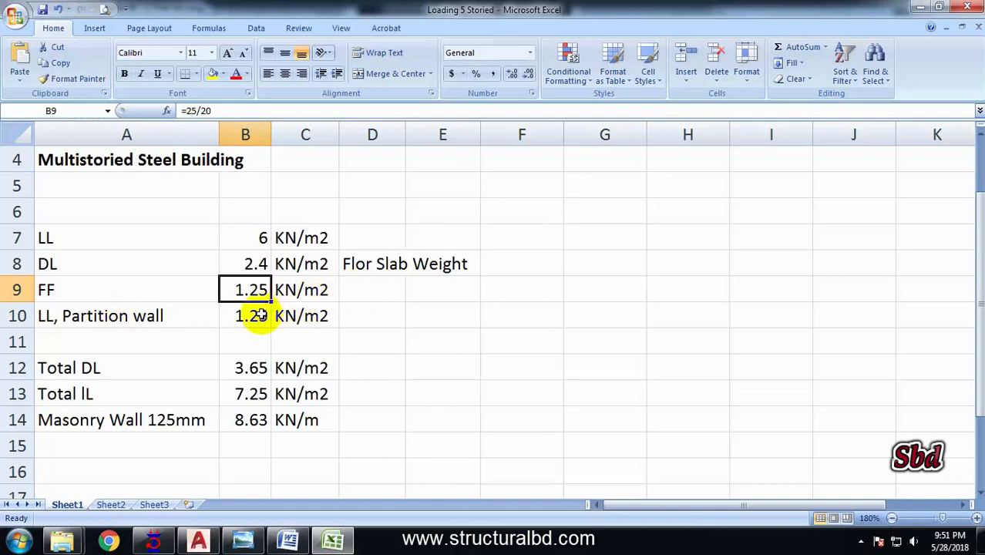
pyautogui.click(245, 314)
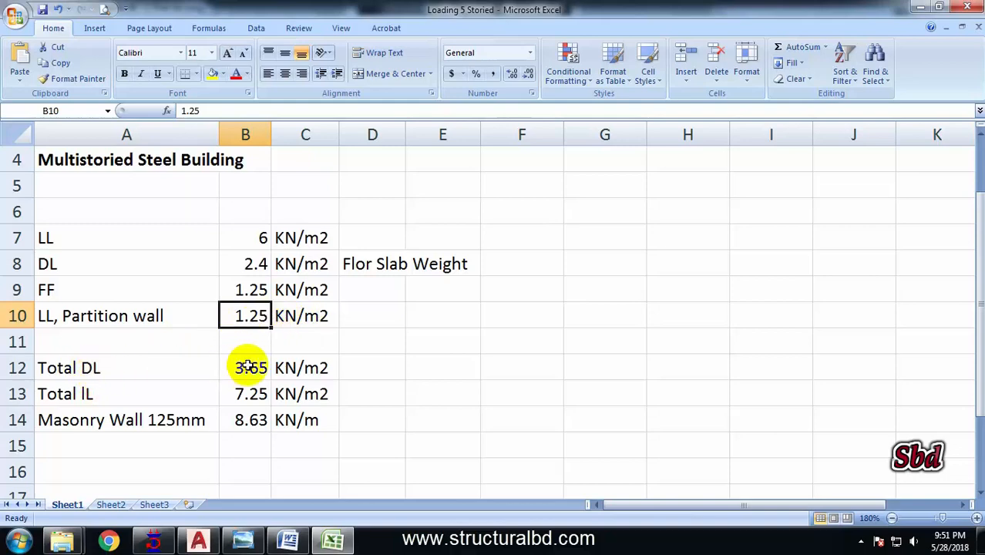
pyautogui.moveTo(138, 394)
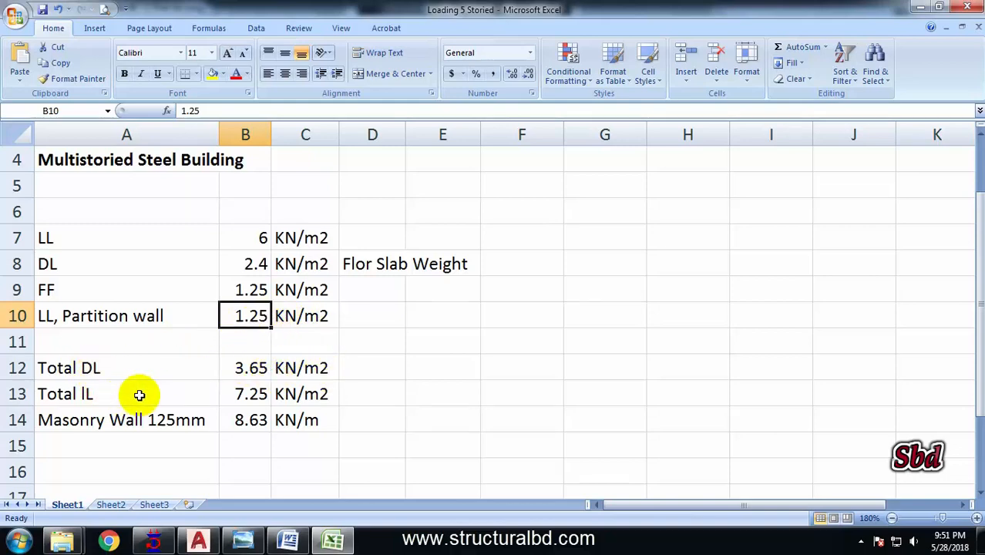
pyautogui.click(305, 394)
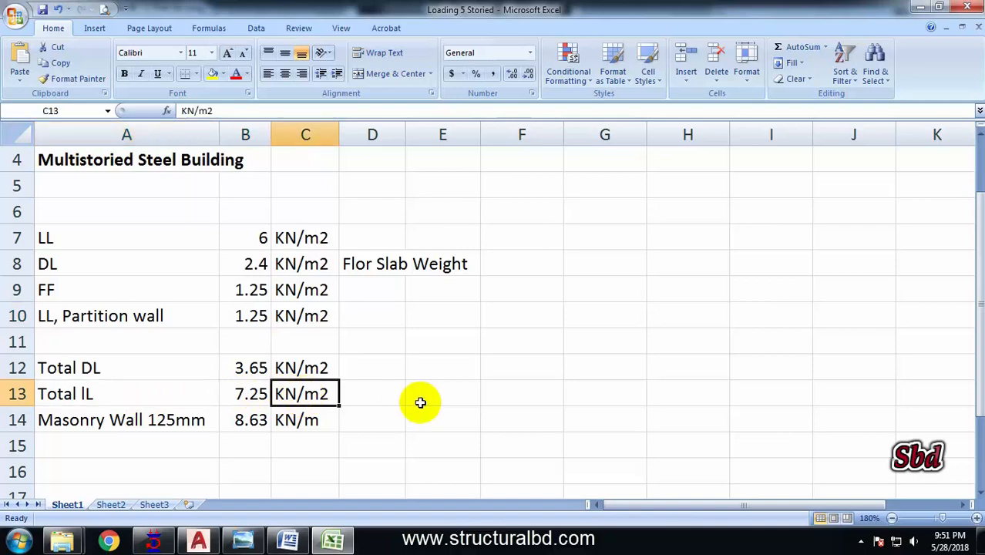
pyautogui.click(126, 419)
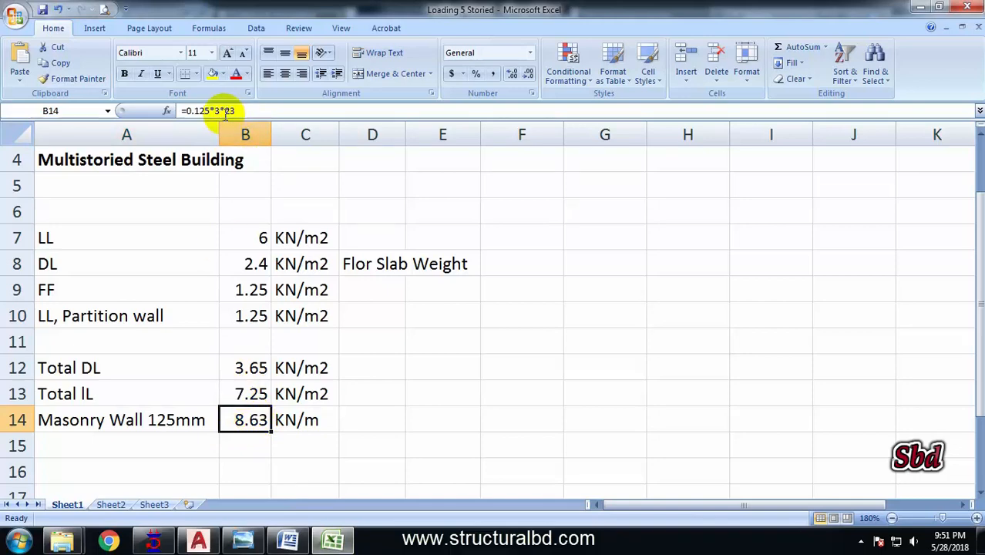
pyautogui.moveTo(224, 111)
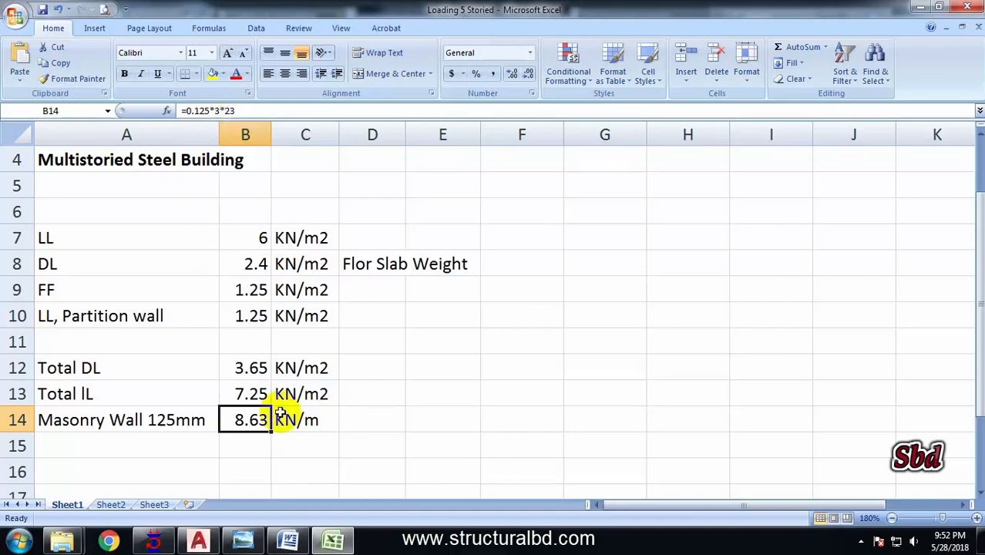
pyautogui.moveTo(314, 450)
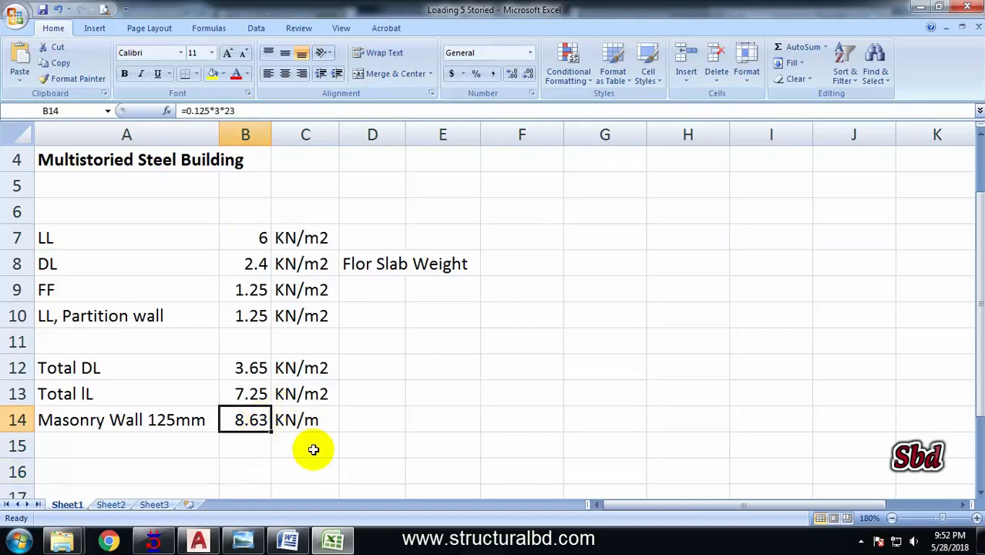
pyautogui.click(305, 419)
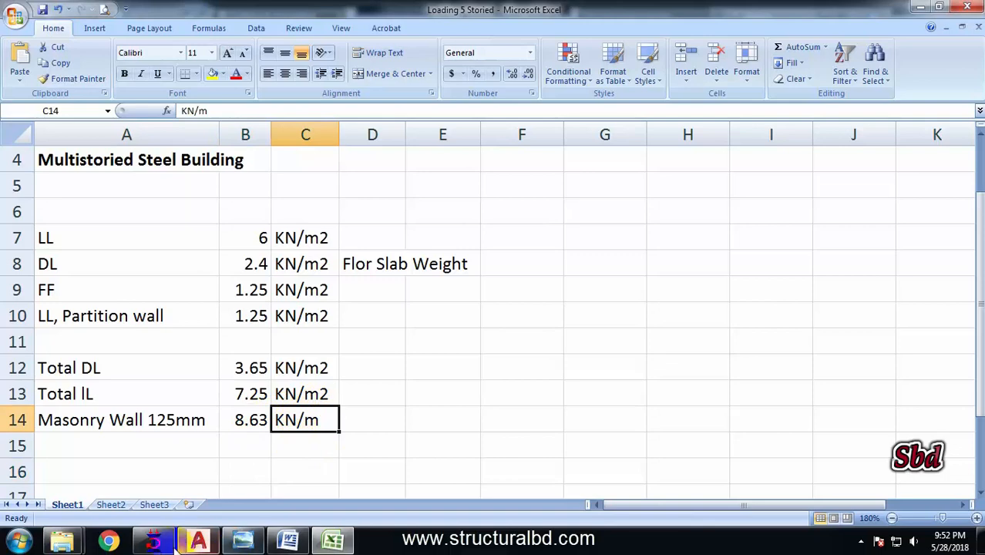
pyautogui.click(154, 539)
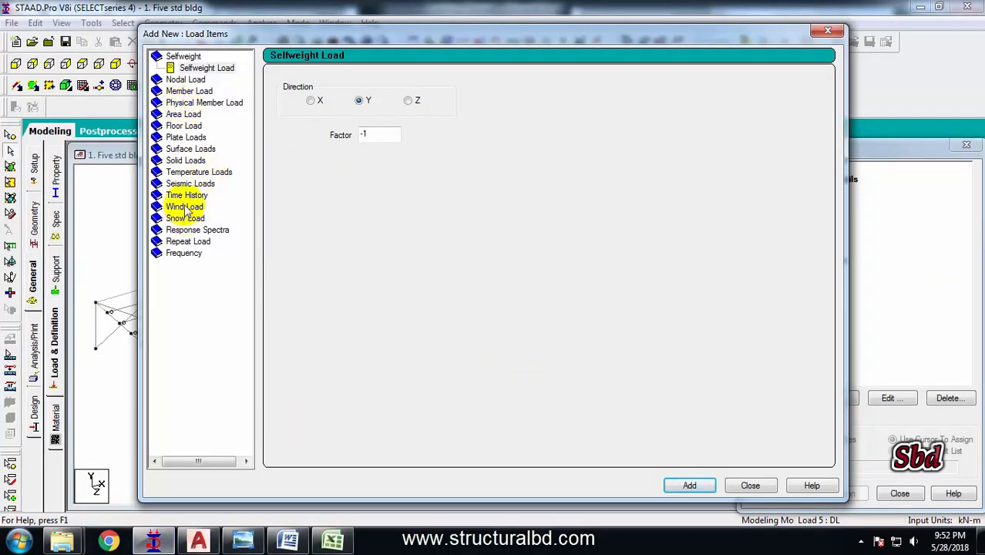
pyautogui.moveTo(185, 177)
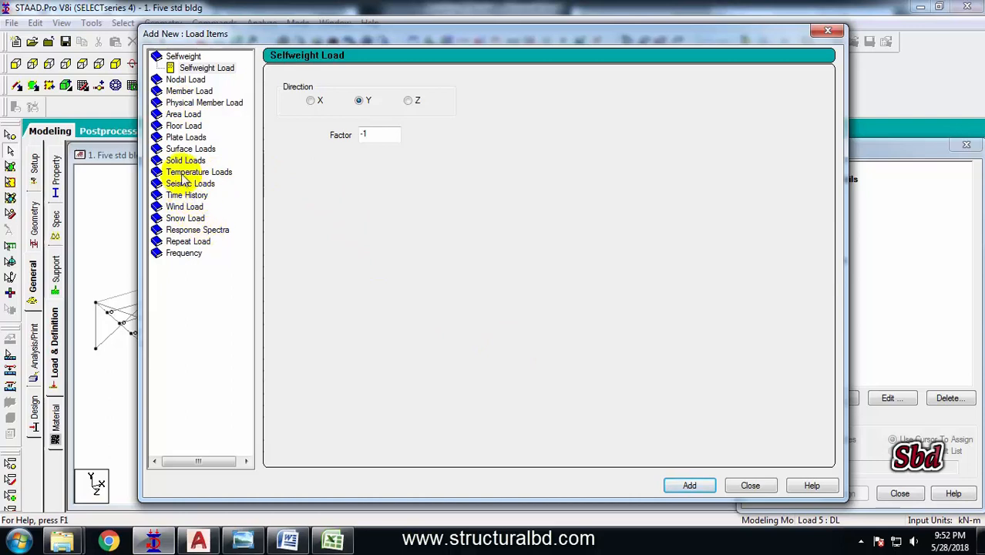
# Add a -3.65 kN/m² floor load in global Y over Y range 0–3.3 m to DL.
pyautogui.click(184, 126)
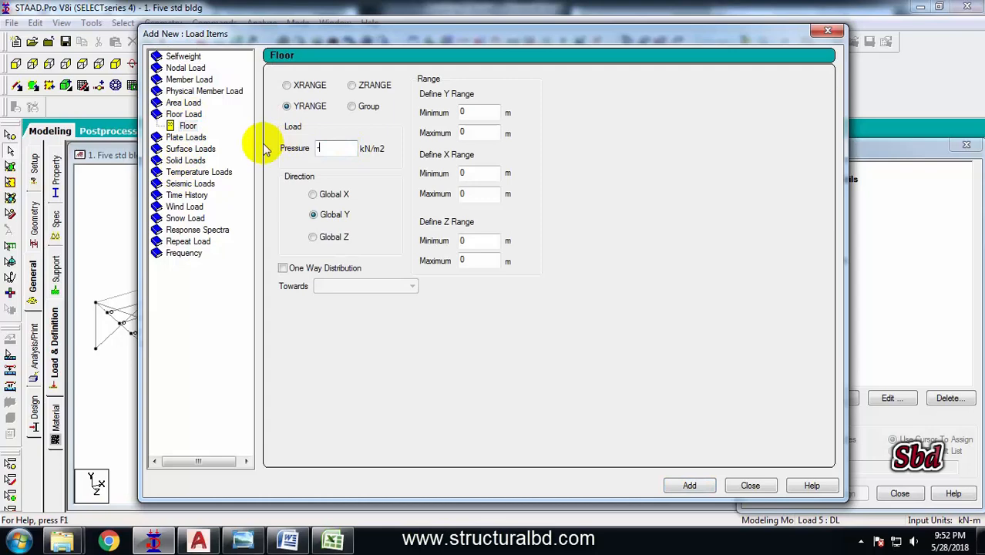
pyautogui.write('-3.65')
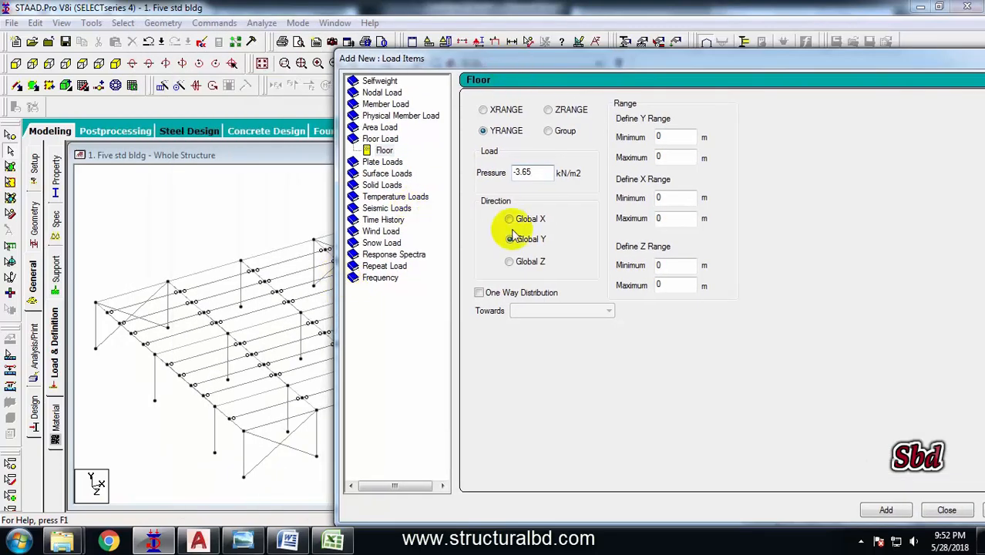
pyautogui.click(508, 239)
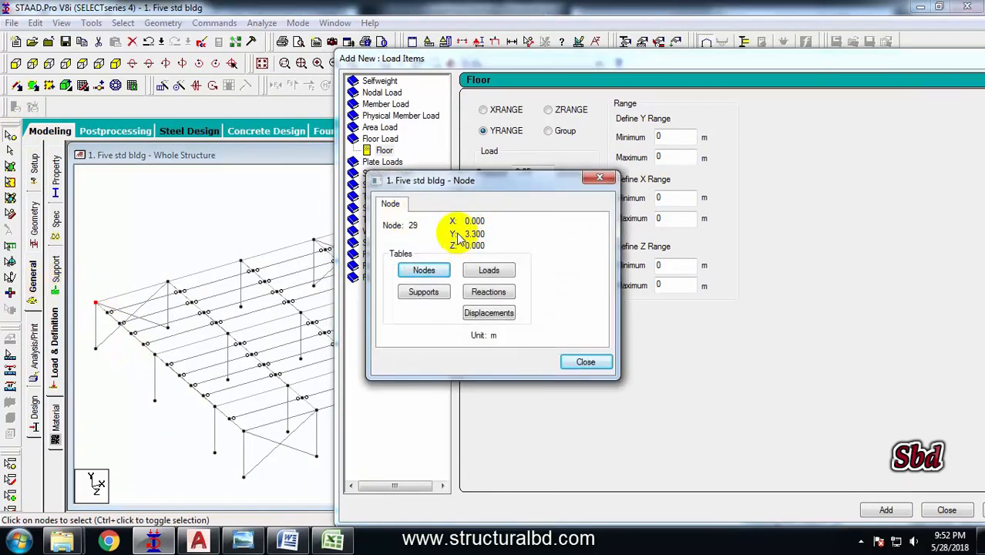
pyautogui.click(585, 360)
pyautogui.write('3.3')
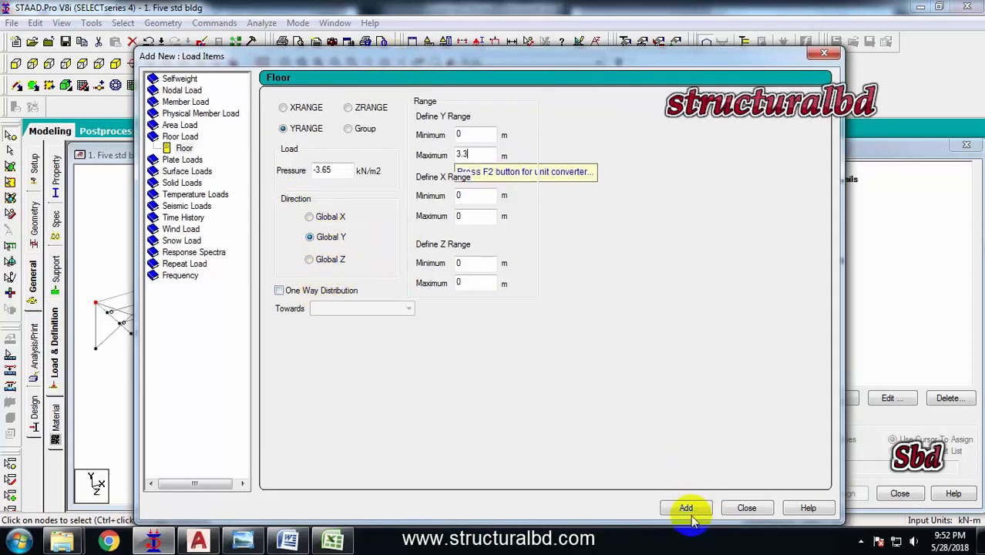
pyautogui.click(685, 507)
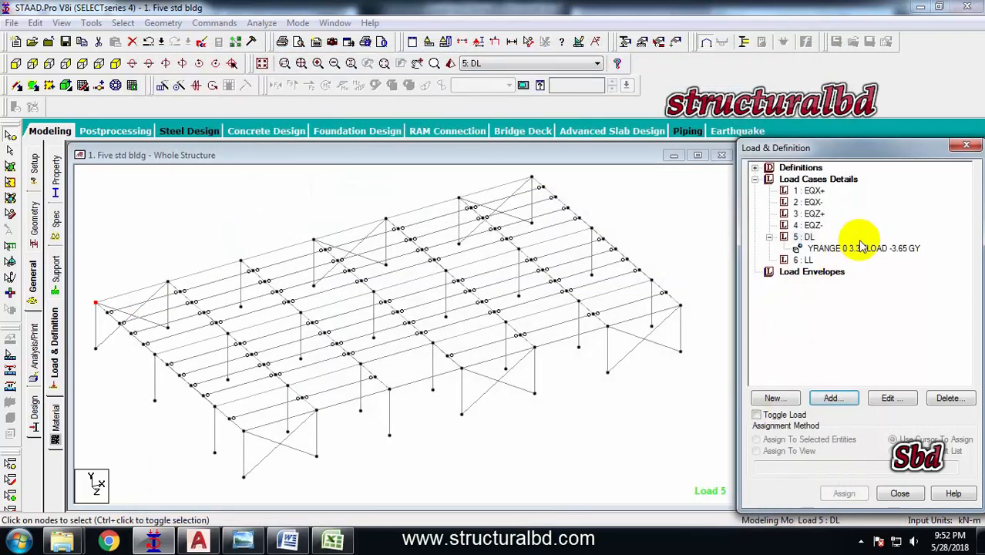
# Add a -7.25 kN/m² floor load in global Y over Y range 0–3.3 m to LL.
pyautogui.click(807, 259)
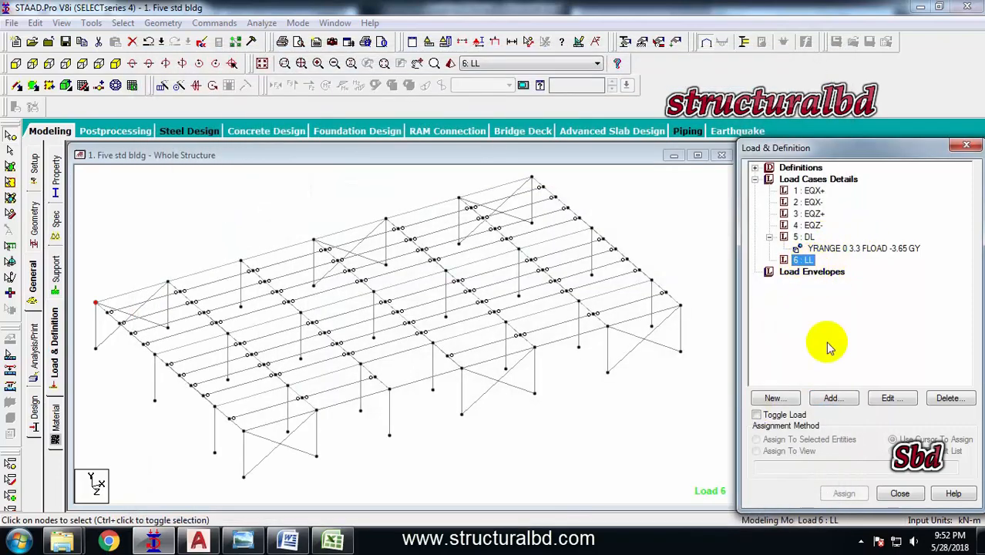
pyautogui.click(832, 397)
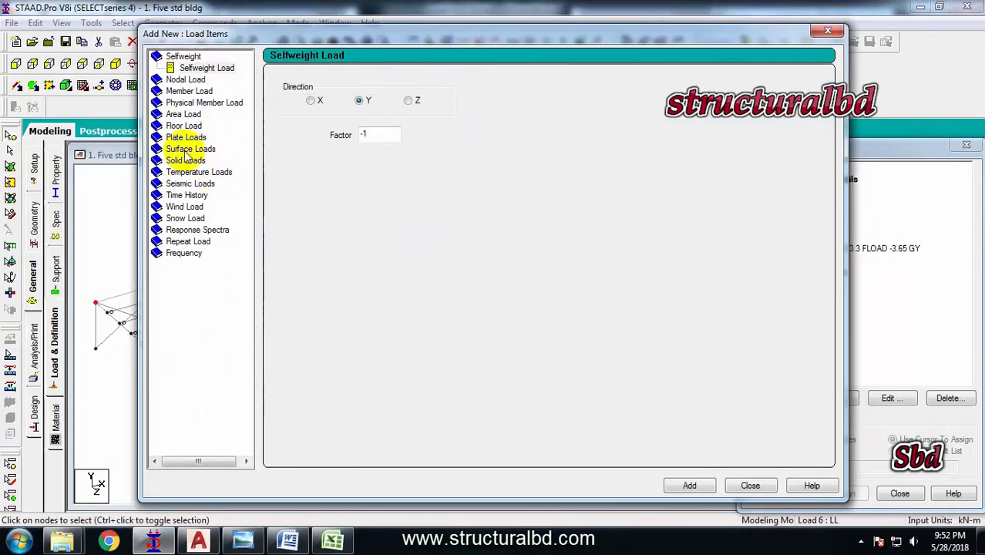
pyautogui.click(183, 114)
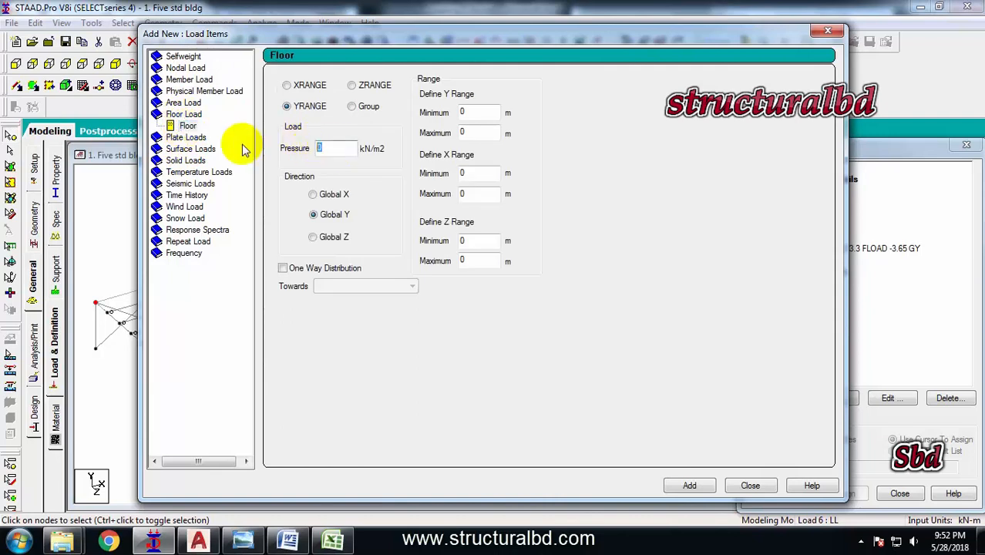
pyautogui.write('-7.2')
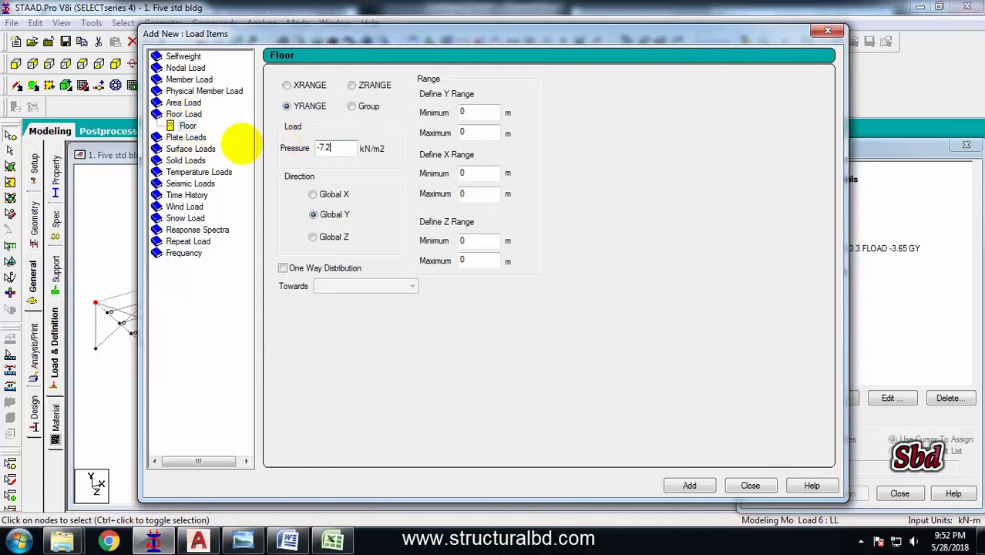
pyautogui.write('5')
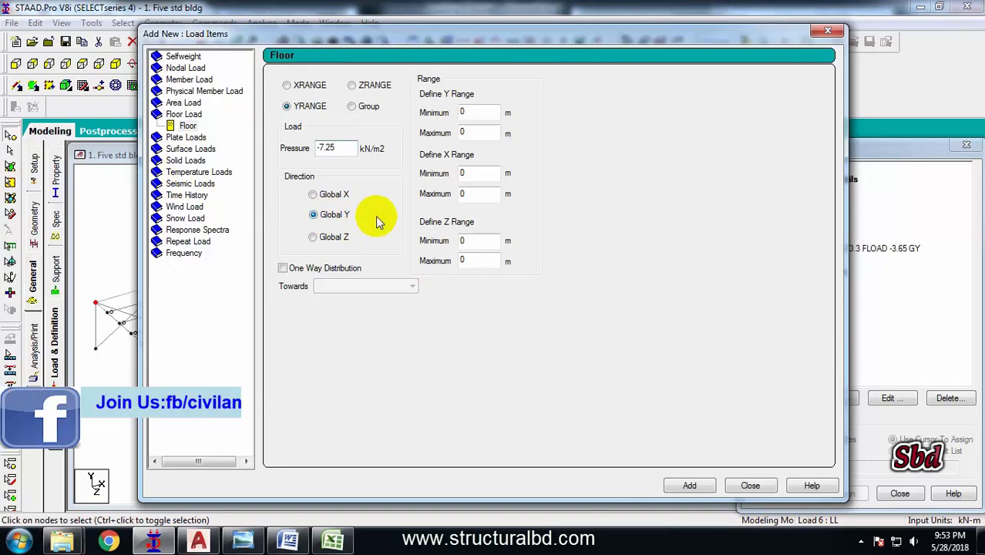
pyautogui.click(477, 133)
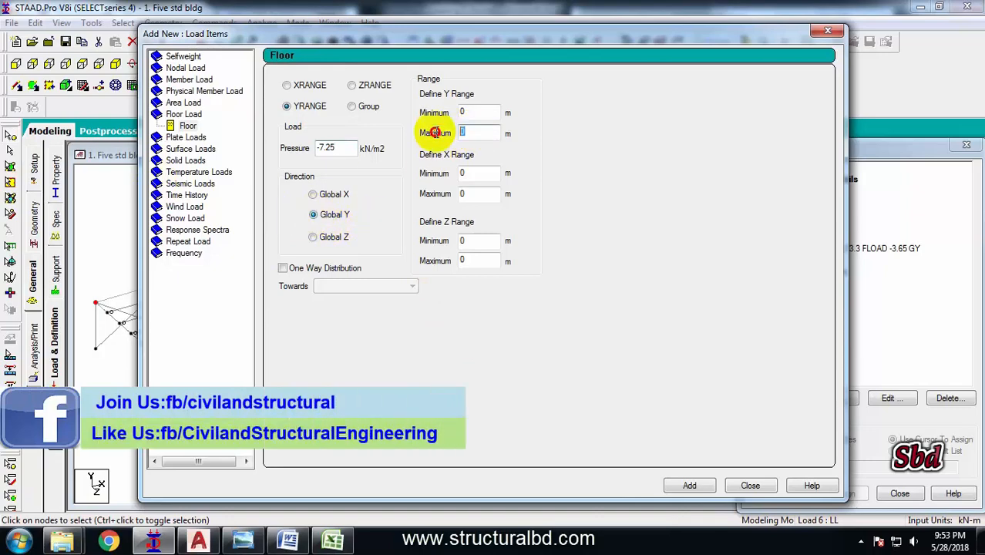
pyautogui.write('3.3')
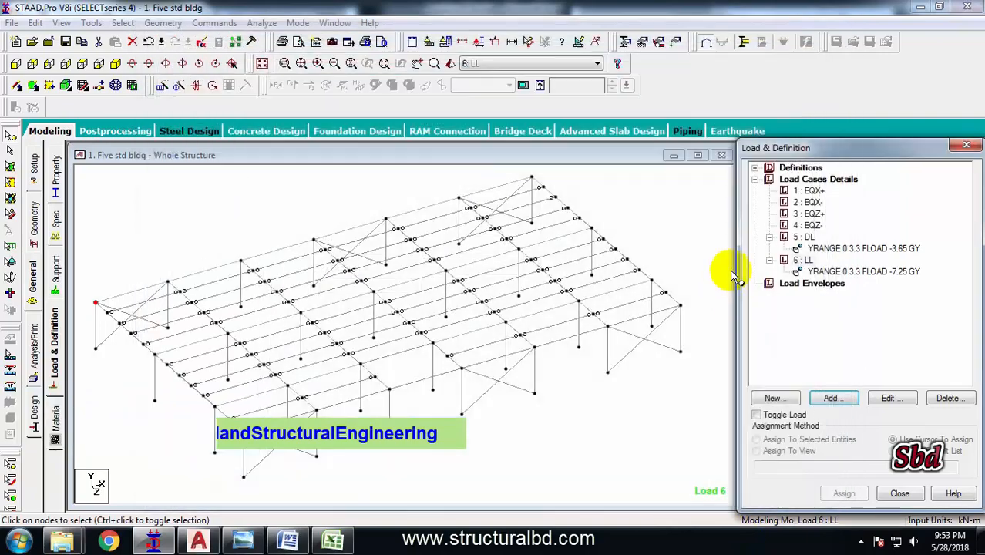
# Preview the DL and LL floor loads on the frame, then return to case DL.
pyautogui.click(862, 248)
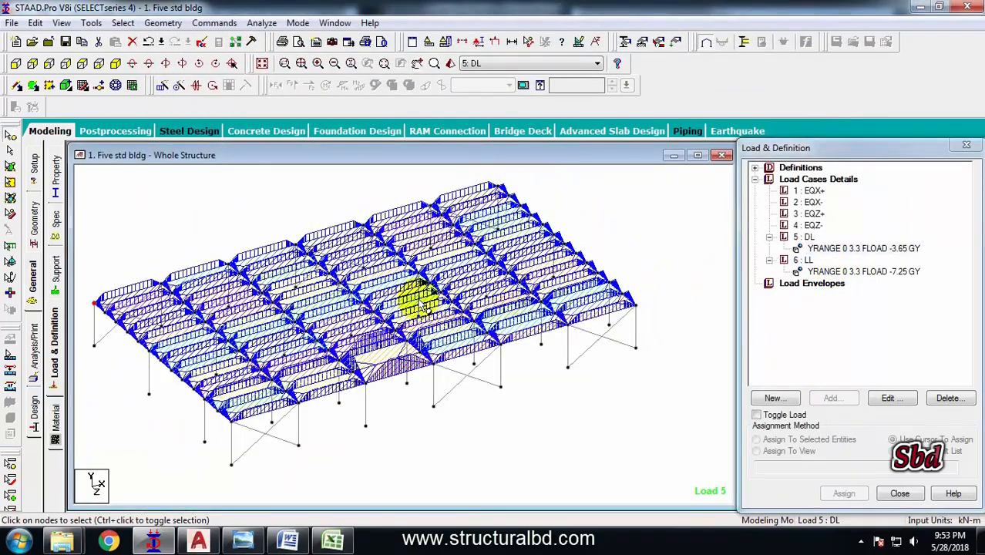
pyautogui.click(862, 272)
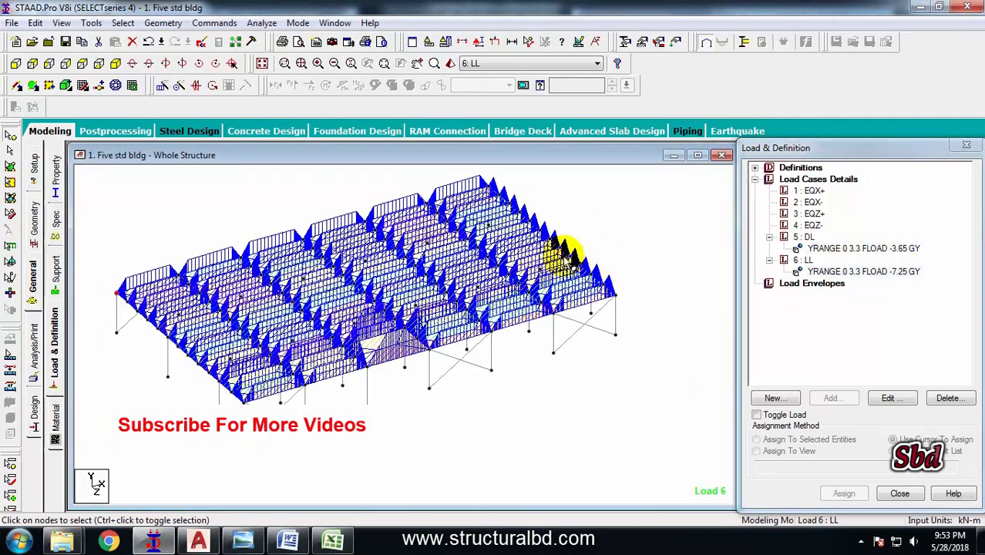
pyautogui.click(805, 237)
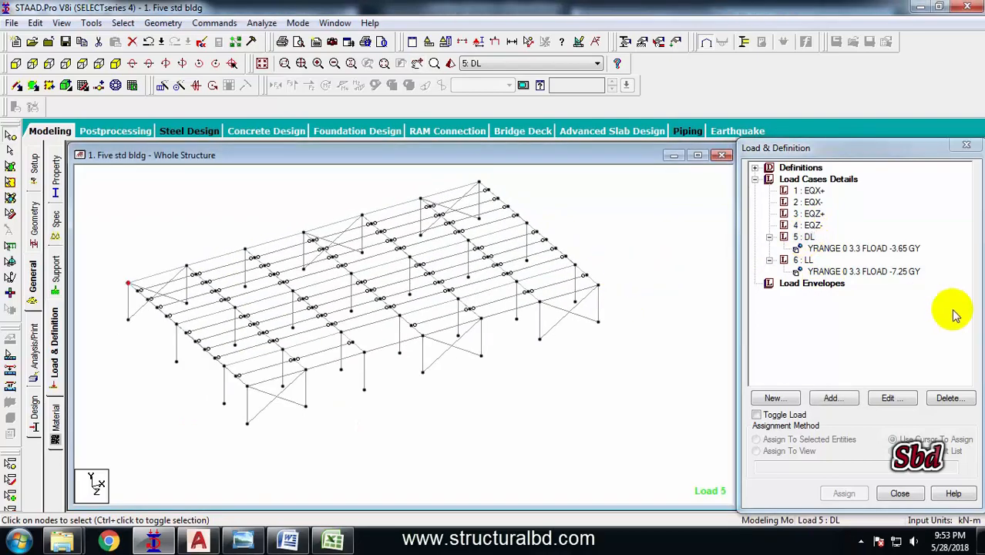
# Add a uniform member load of -8.63 kN/m in global Y to DL.
pyautogui.click(832, 398)
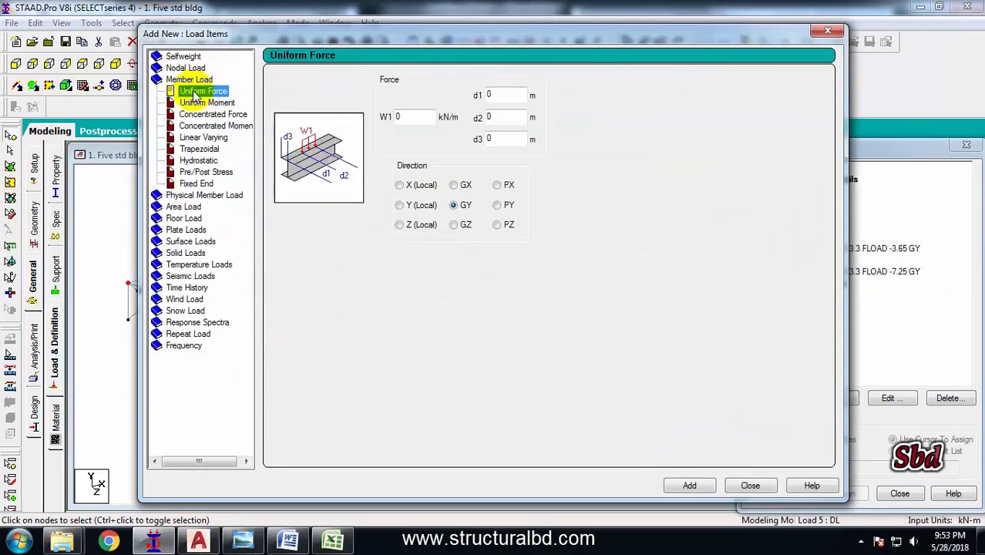
pyautogui.click(413, 117)
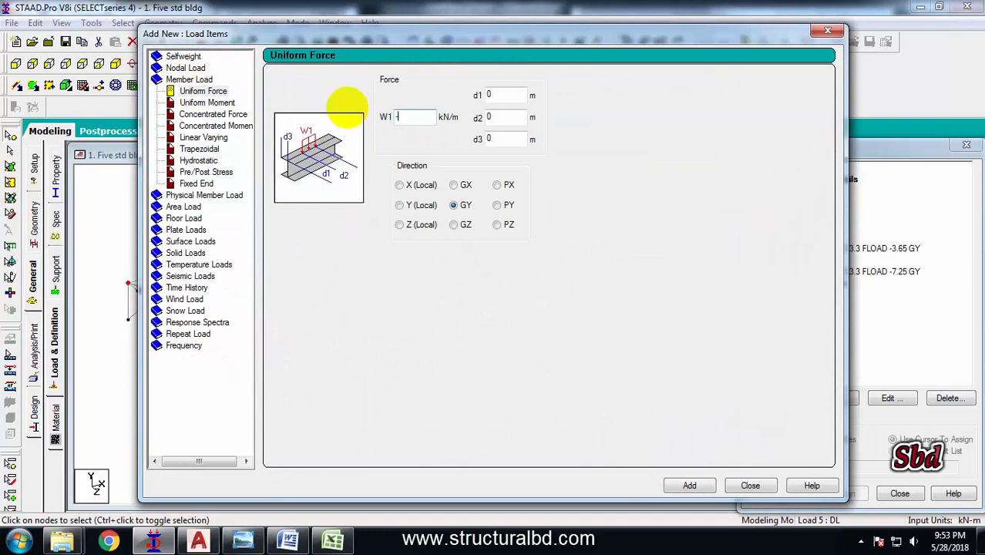
pyautogui.write('-8.63')
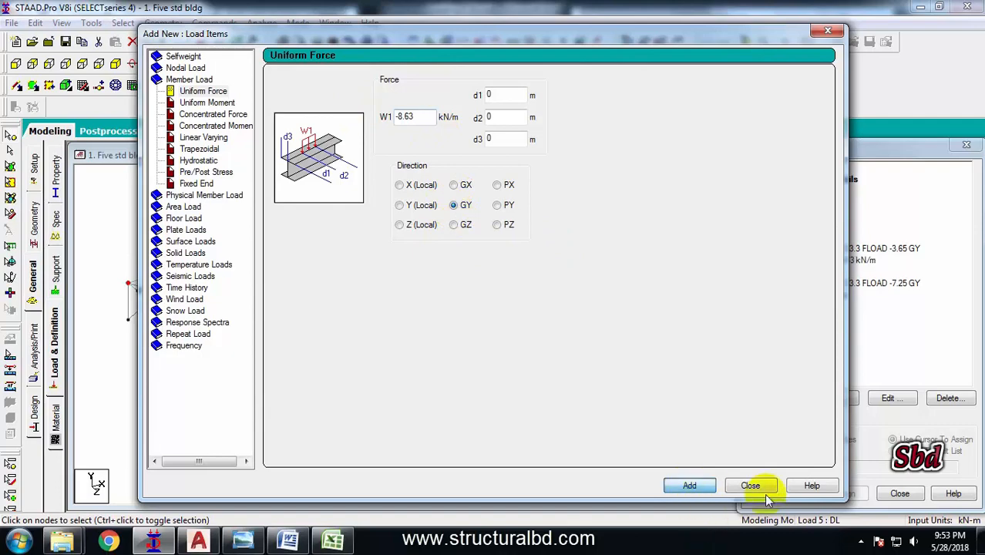
pyautogui.click(749, 484)
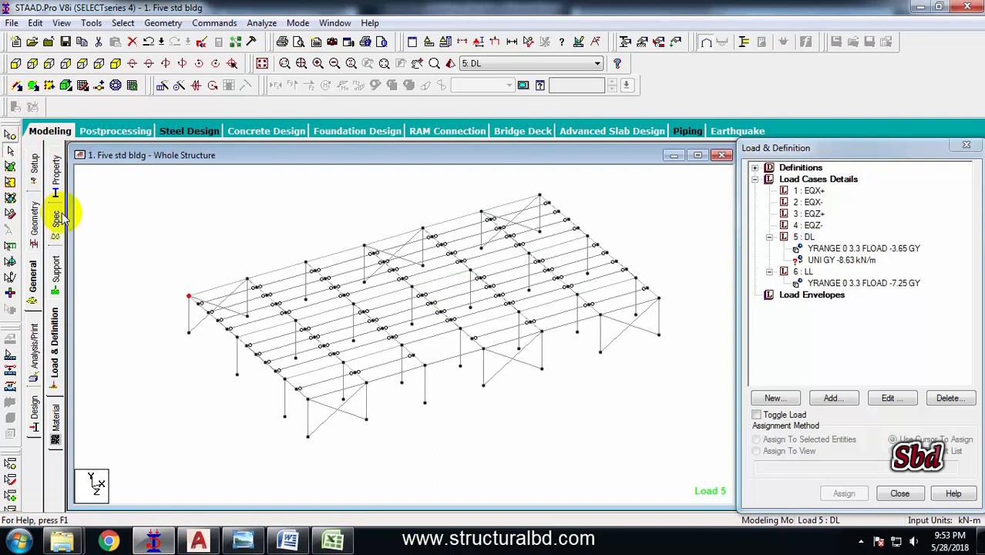
# Assign the -8.63 kN/m wall load to the selected perimeter beams and allow the save.
pyautogui.click(377, 250)
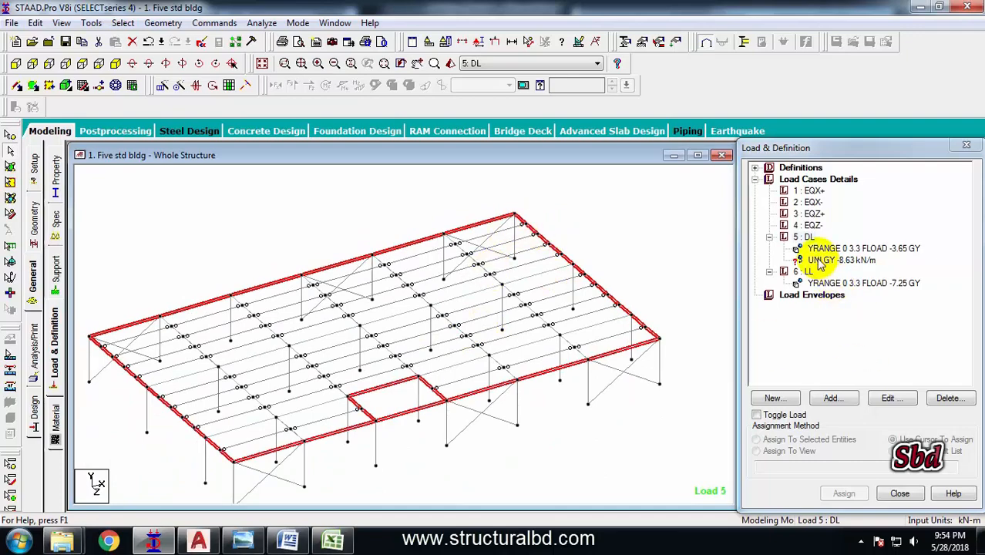
pyautogui.click(840, 259)
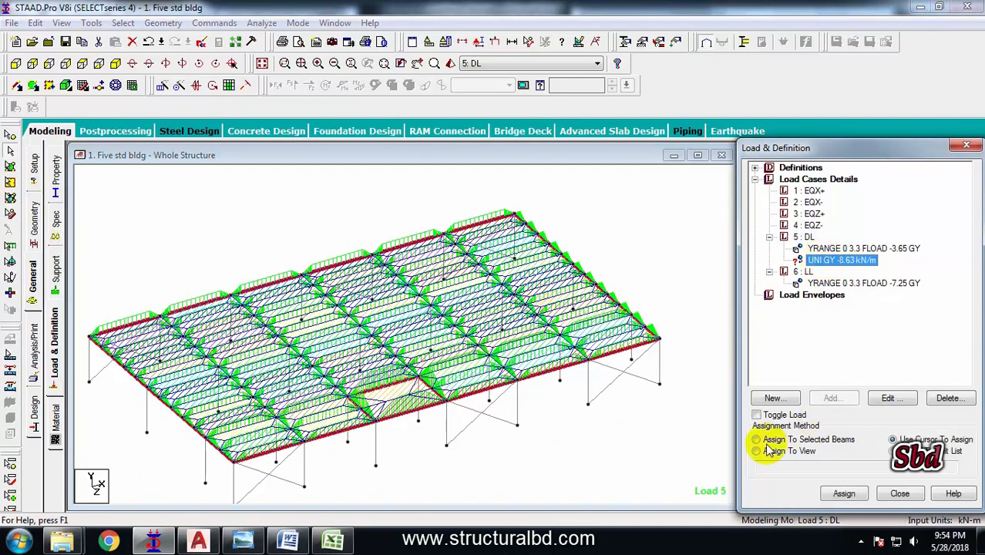
pyautogui.click(755, 439)
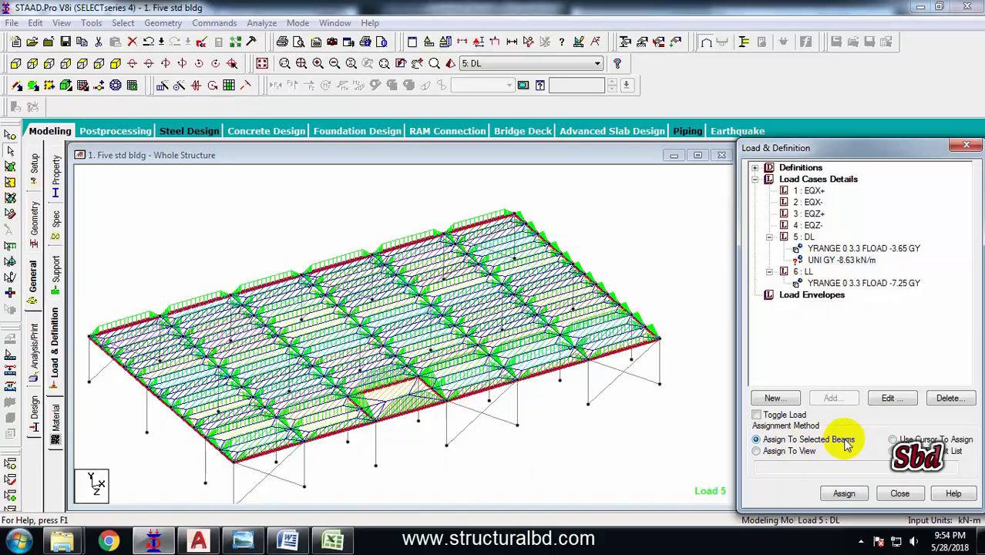
pyautogui.click(843, 493)
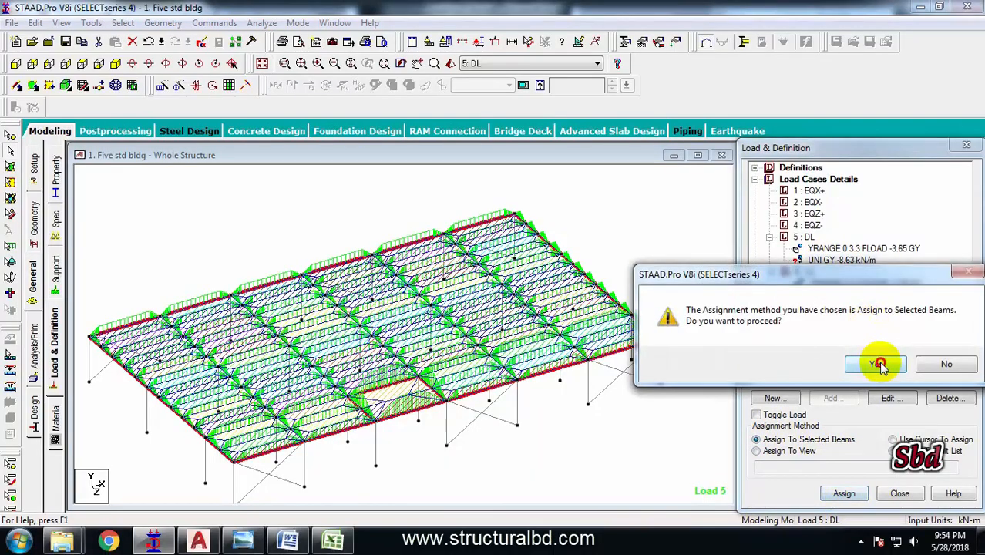
pyautogui.click(875, 363)
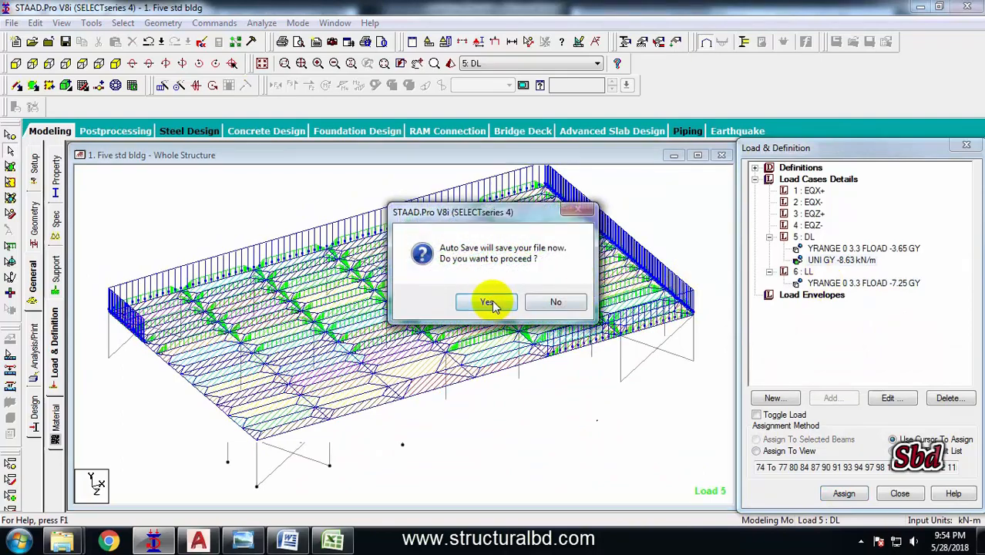
pyautogui.click(487, 300)
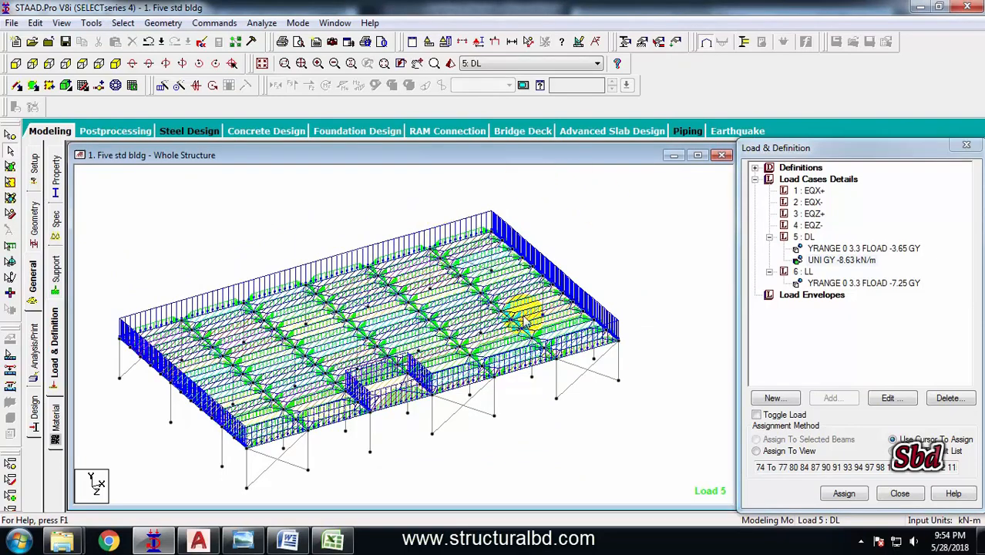
pyautogui.moveTo(620, 327)
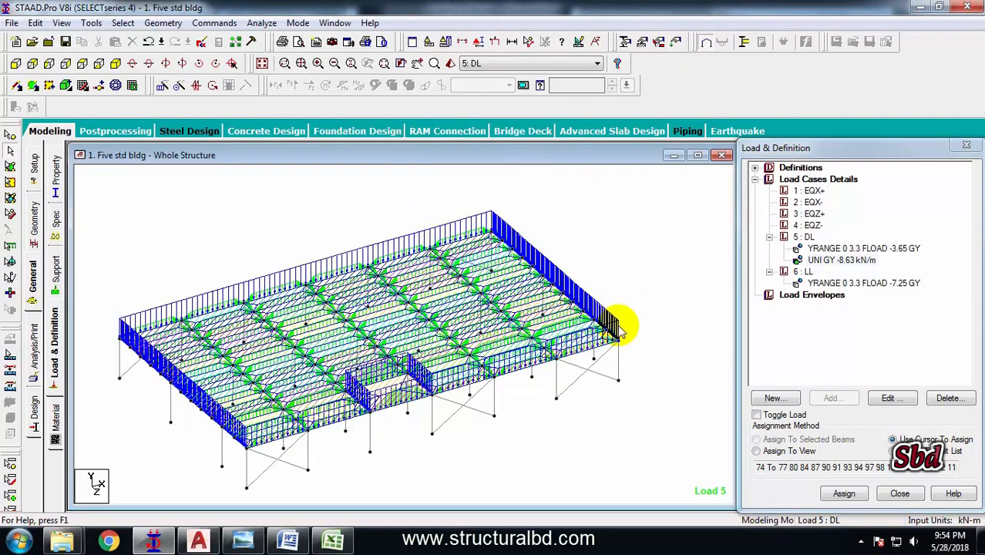
pyautogui.moveTo(470, 265)
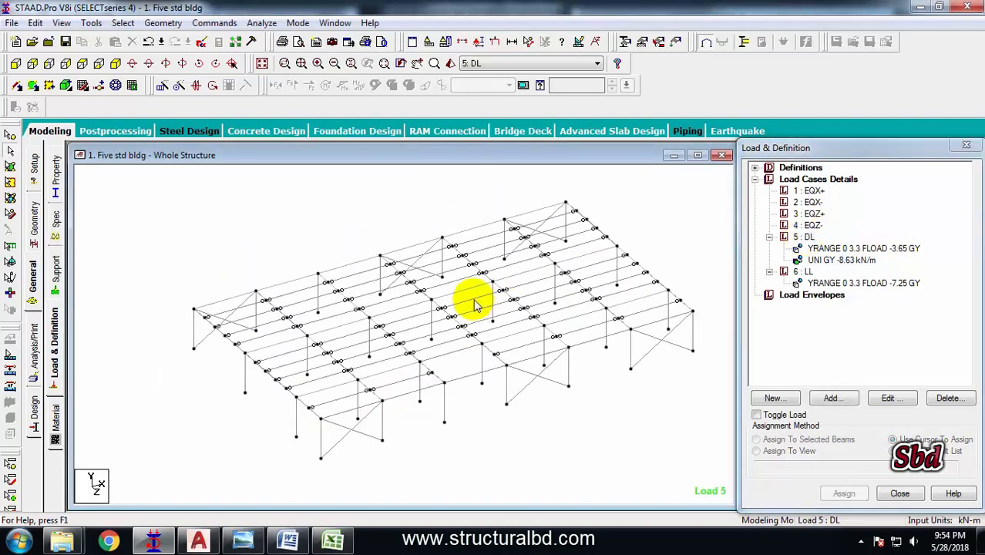
pyautogui.moveTo(466, 302)
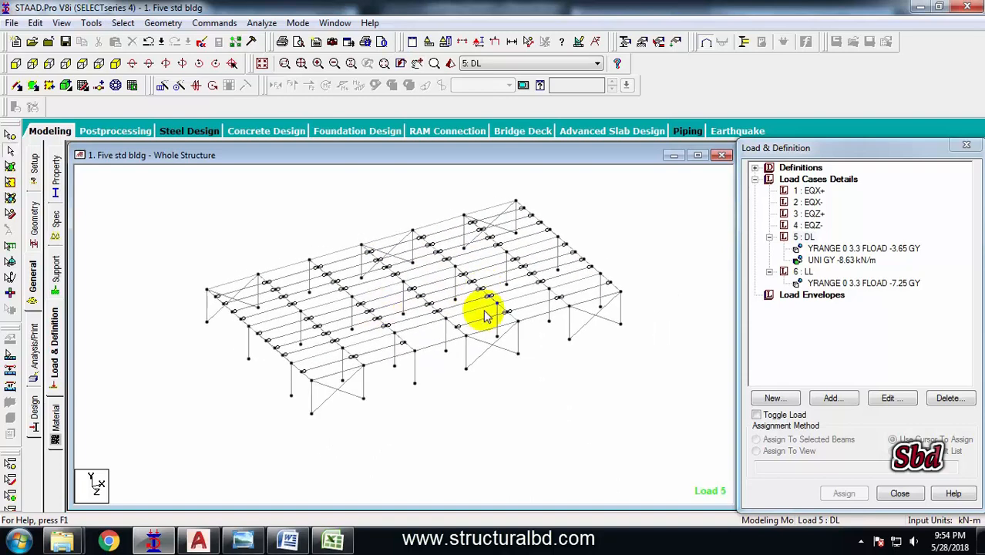
pyautogui.moveTo(496, 246)
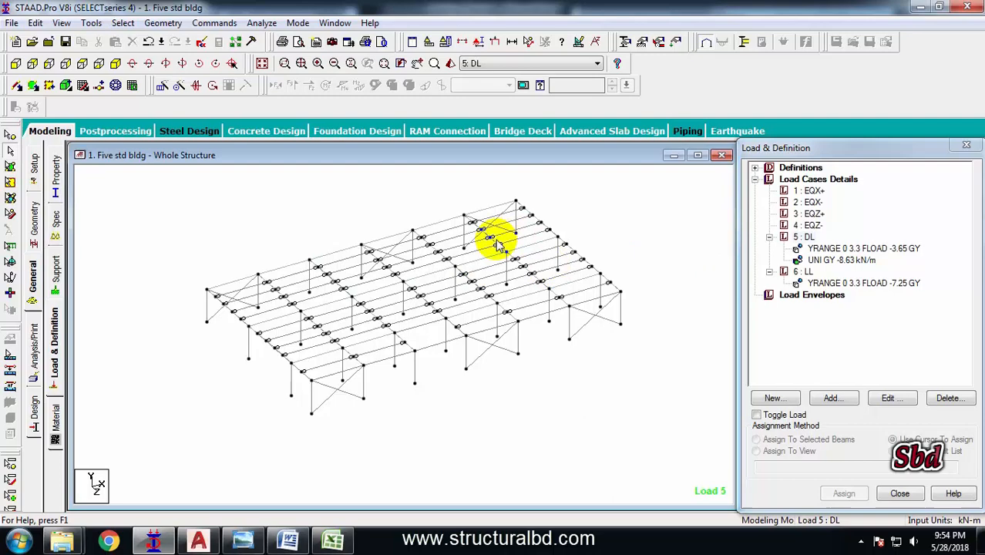
pyautogui.moveTo(475, 234)
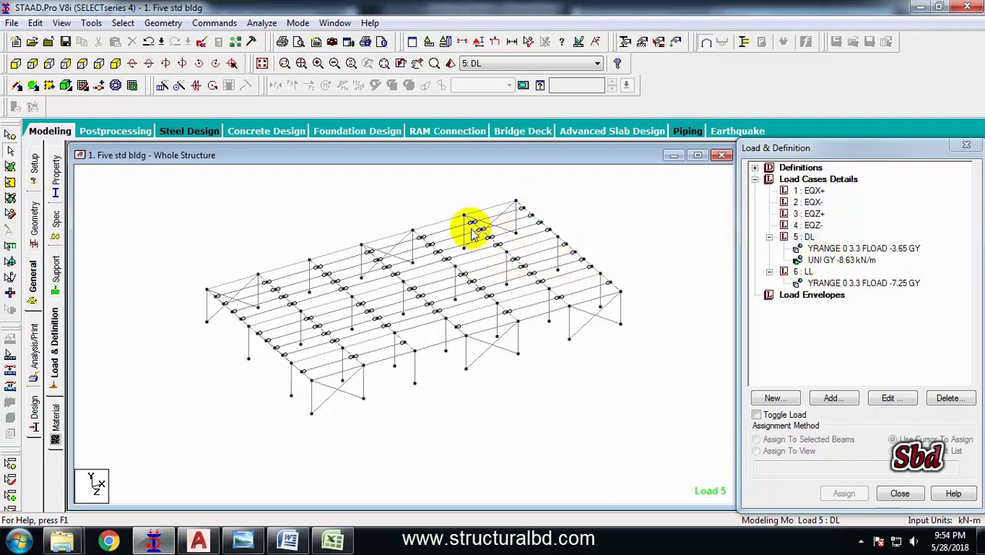
pyautogui.moveTo(638, 228)
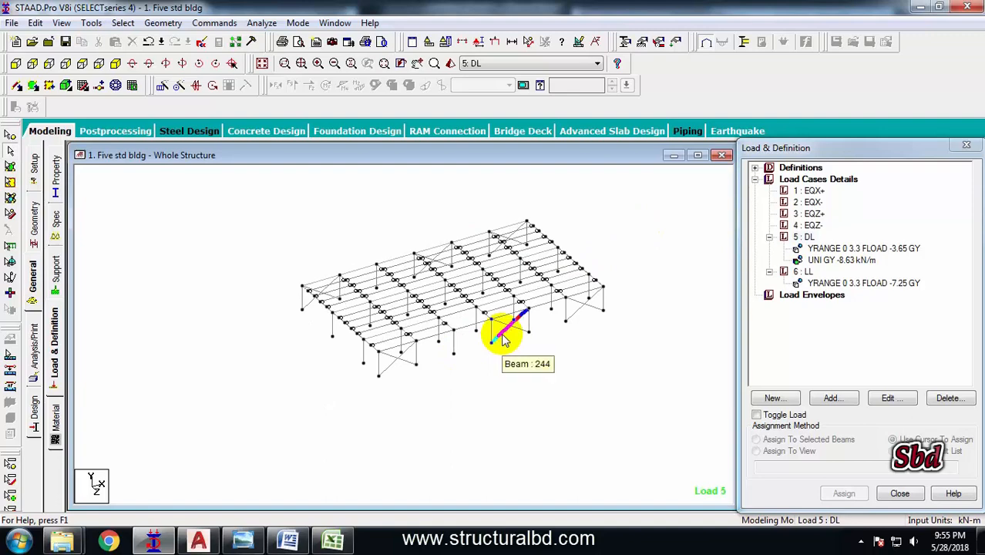
pyautogui.moveTo(555, 327)
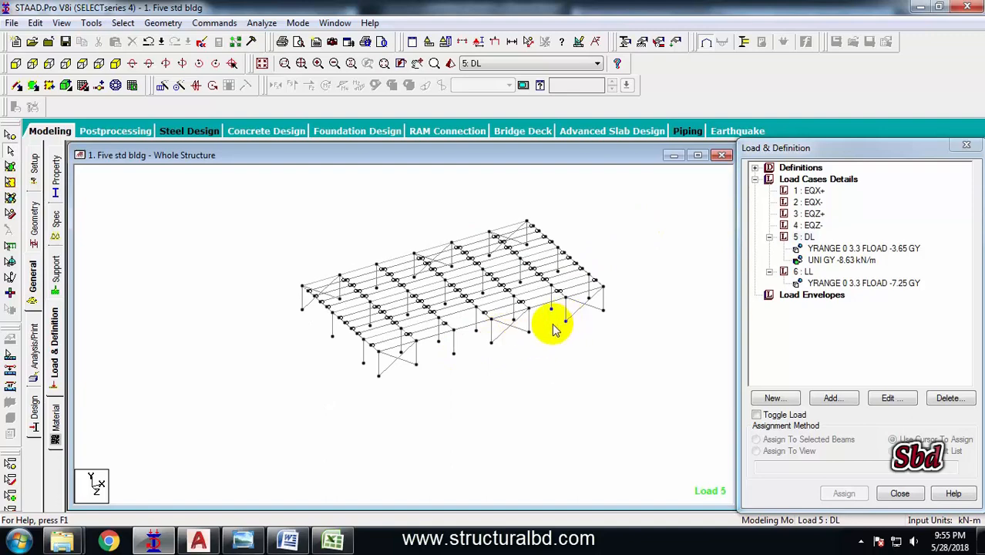